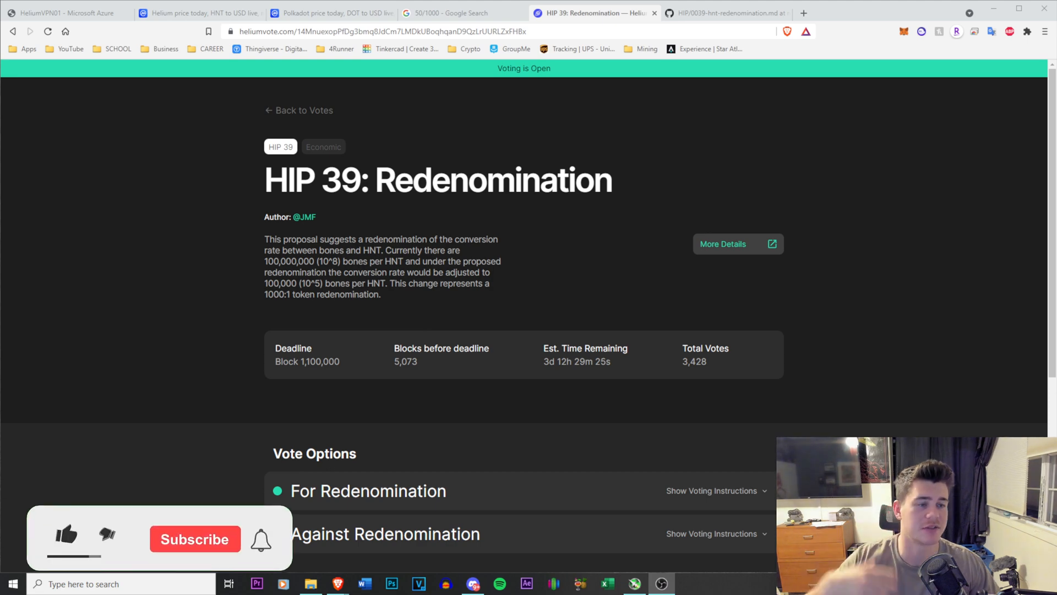
Step: Search 'sharp crimson ora' in Helium Explorer and bring up the Sharp Crimson Orangutan hotspot page
click(65, 535)
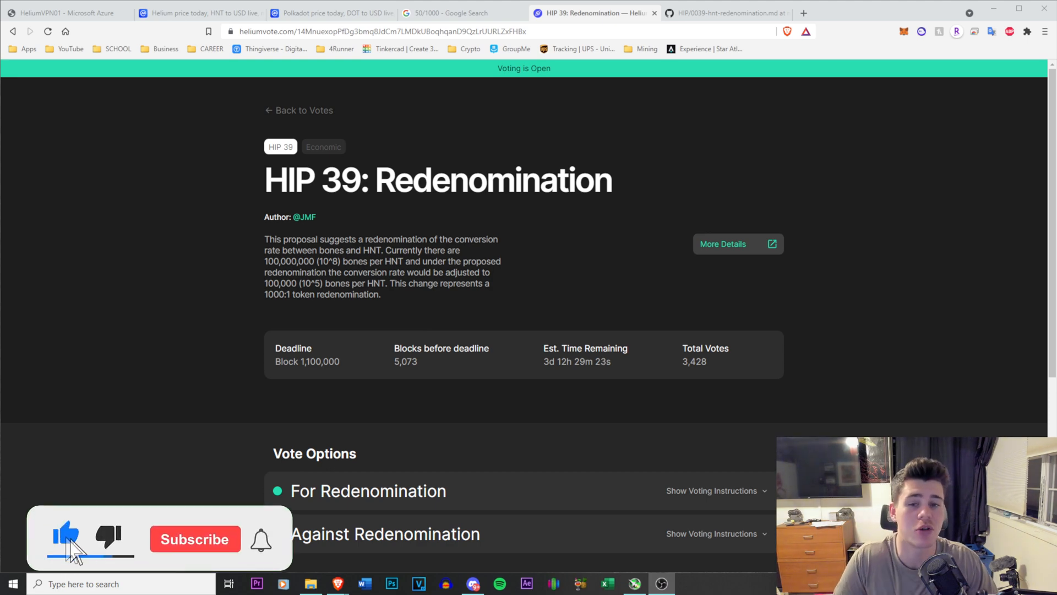
click(194, 539)
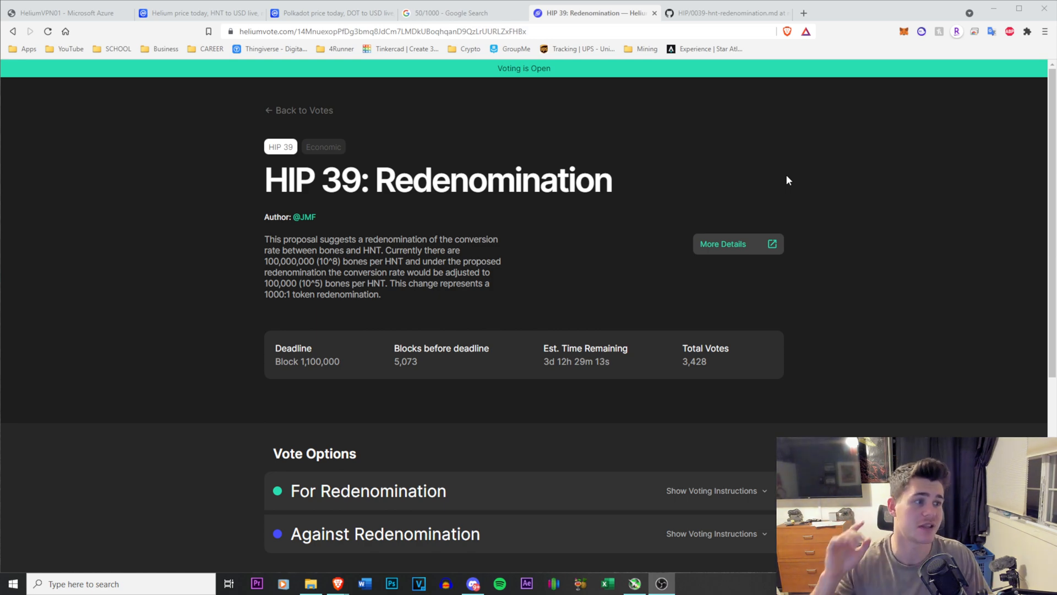
mouse_move(746, 187)
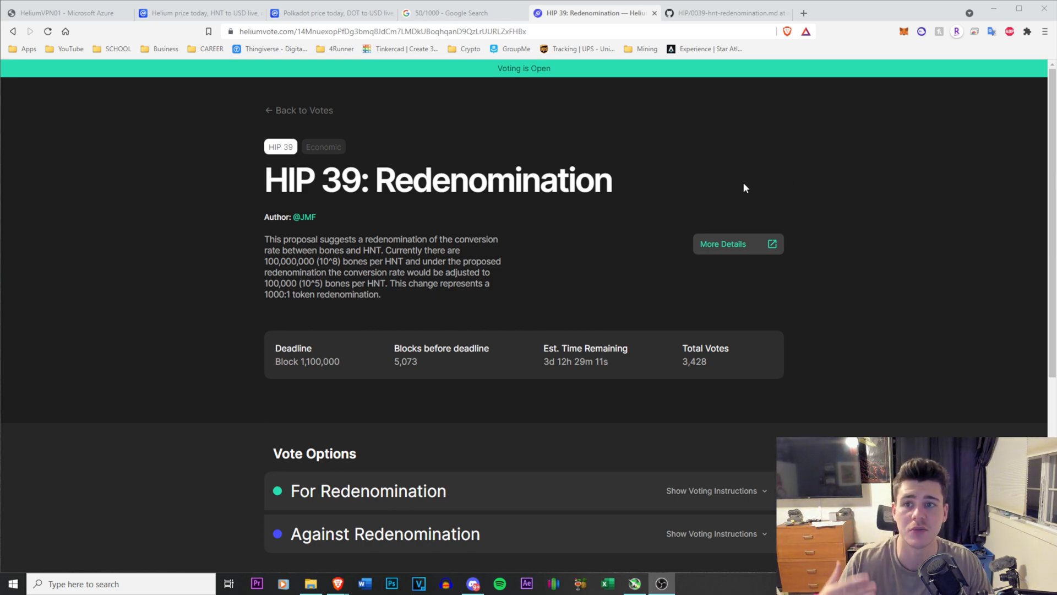
mouse_move(677, 179)
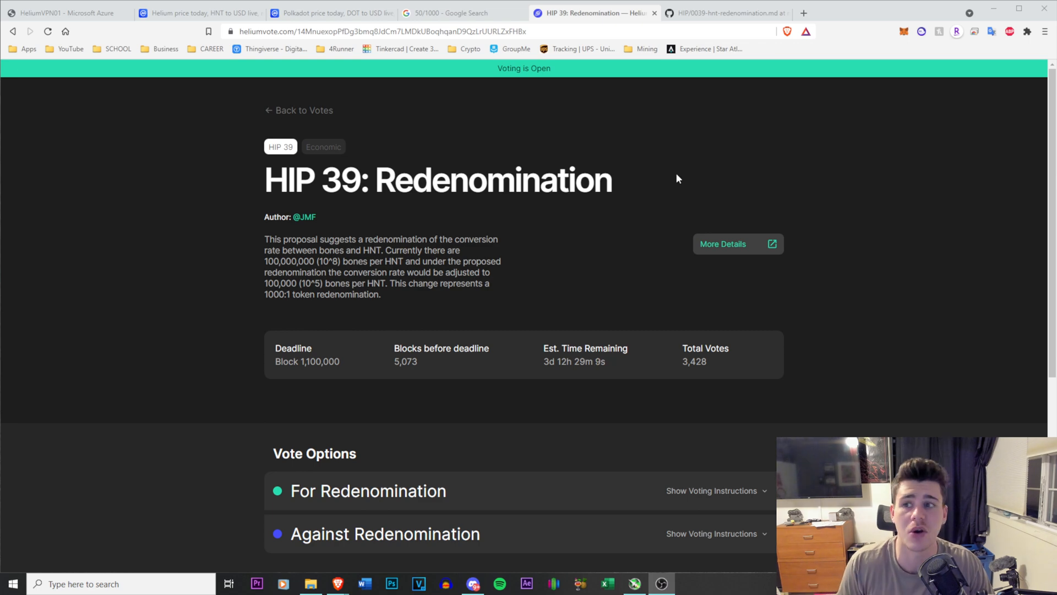
mouse_move(594, 152)
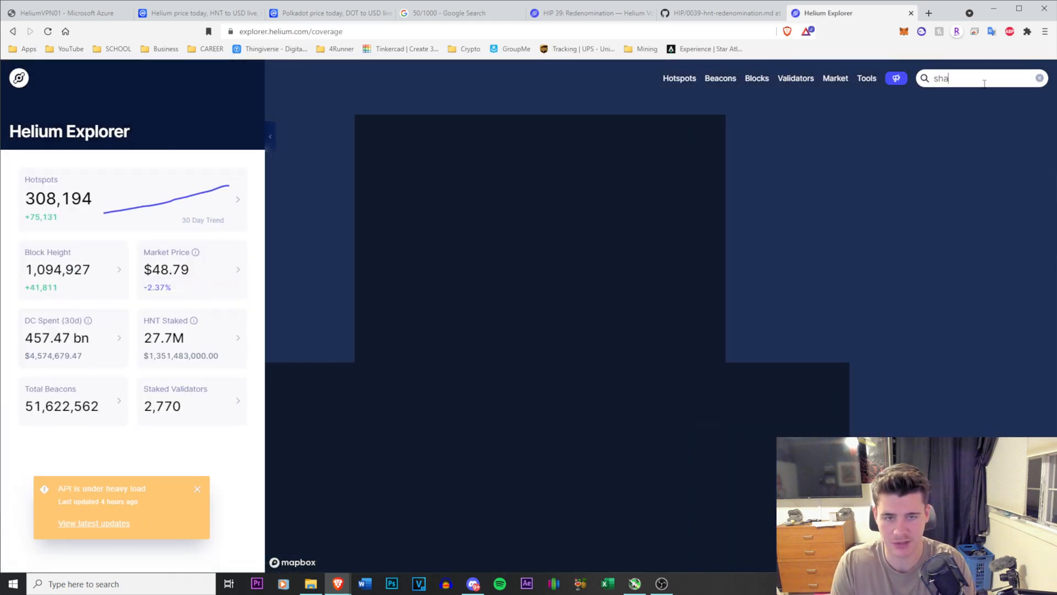
text(rp c)
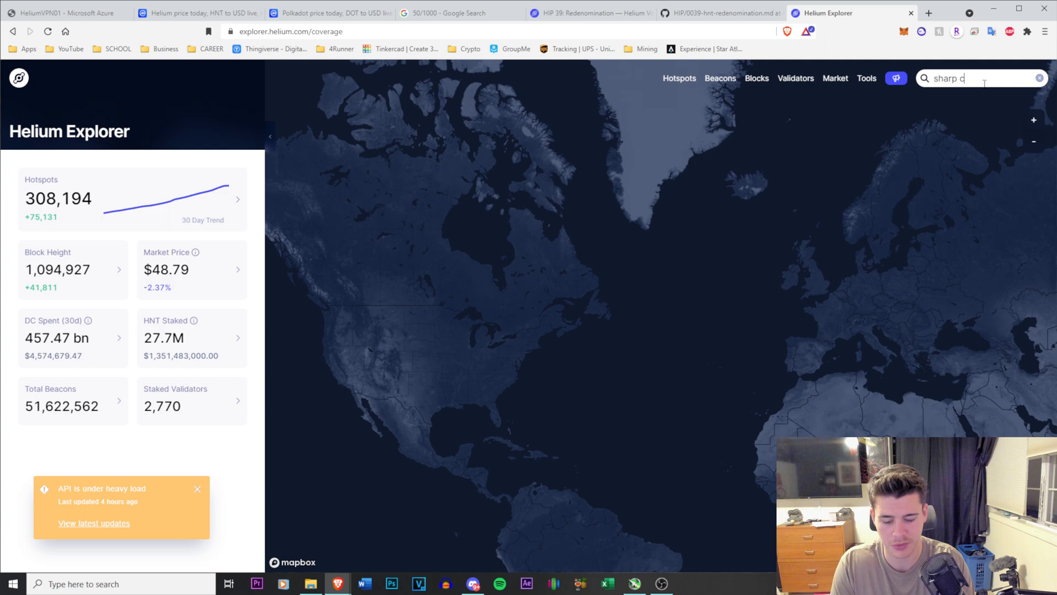
text(rimson ora)
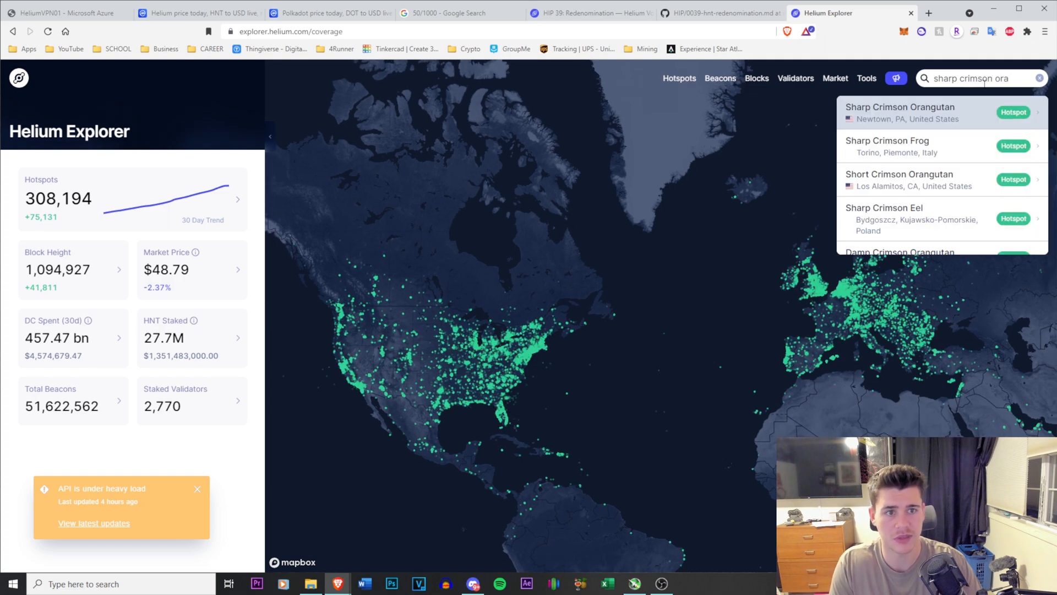
click(899, 112)
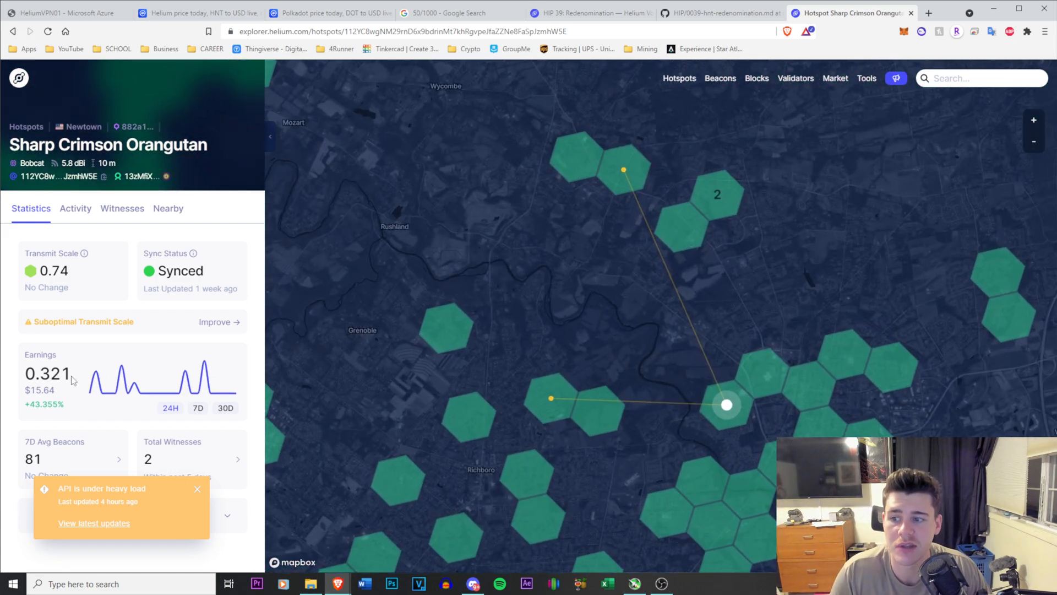
mouse_move(347, 316)
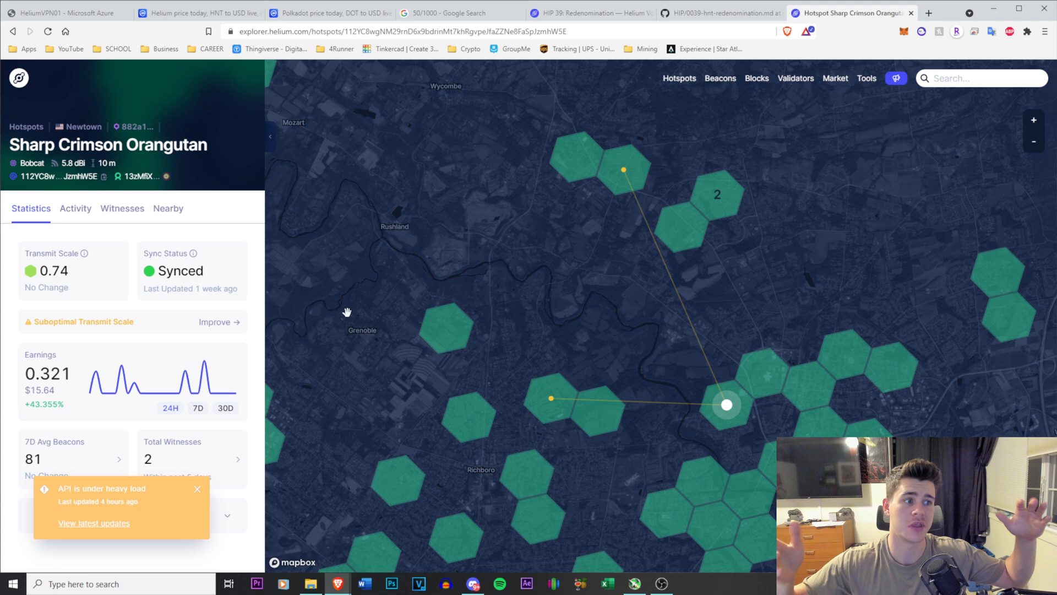
mouse_move(369, 286)
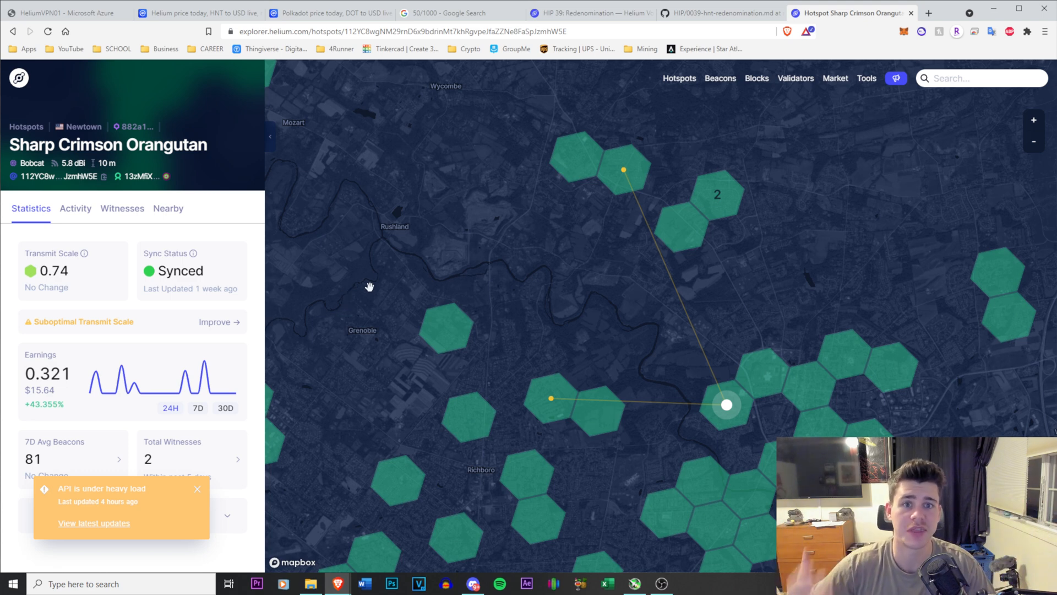
mouse_move(373, 285)
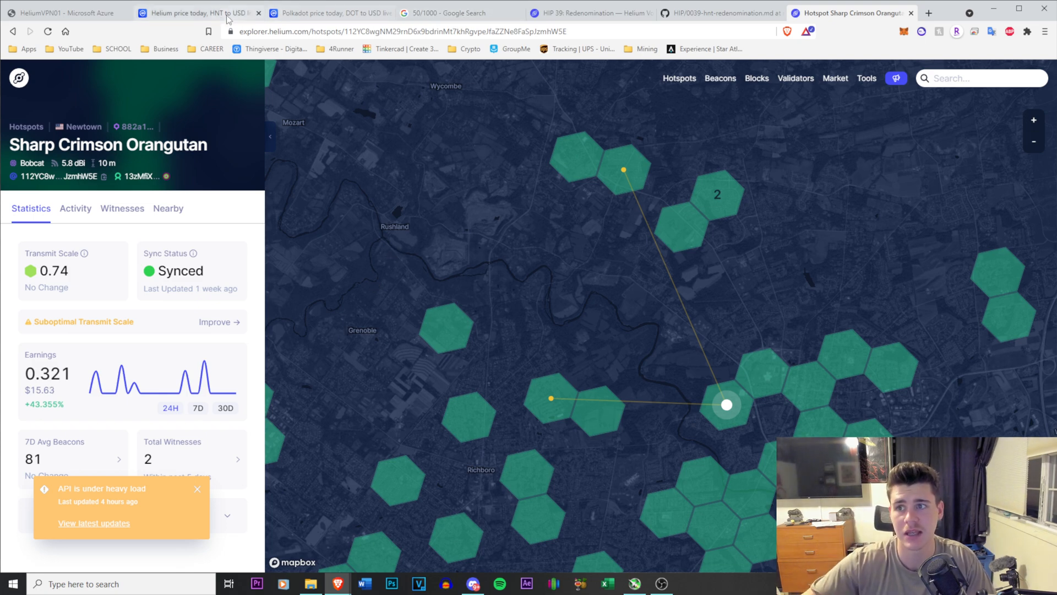
Step: Show the Helium (HNT) price page, glance at the 50/1000 result, and return to it
click(196, 14)
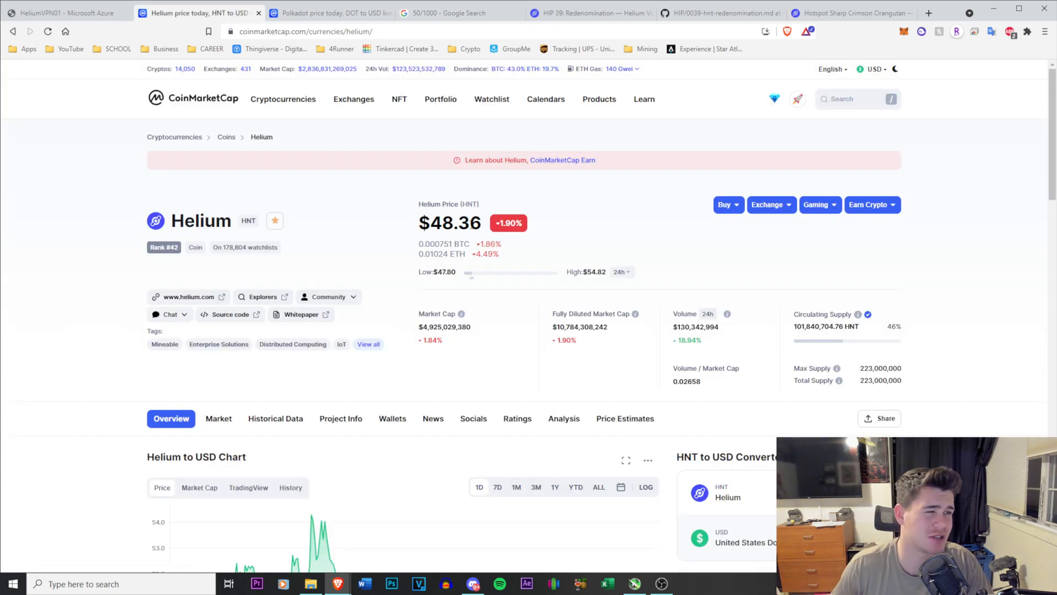
click(457, 13)
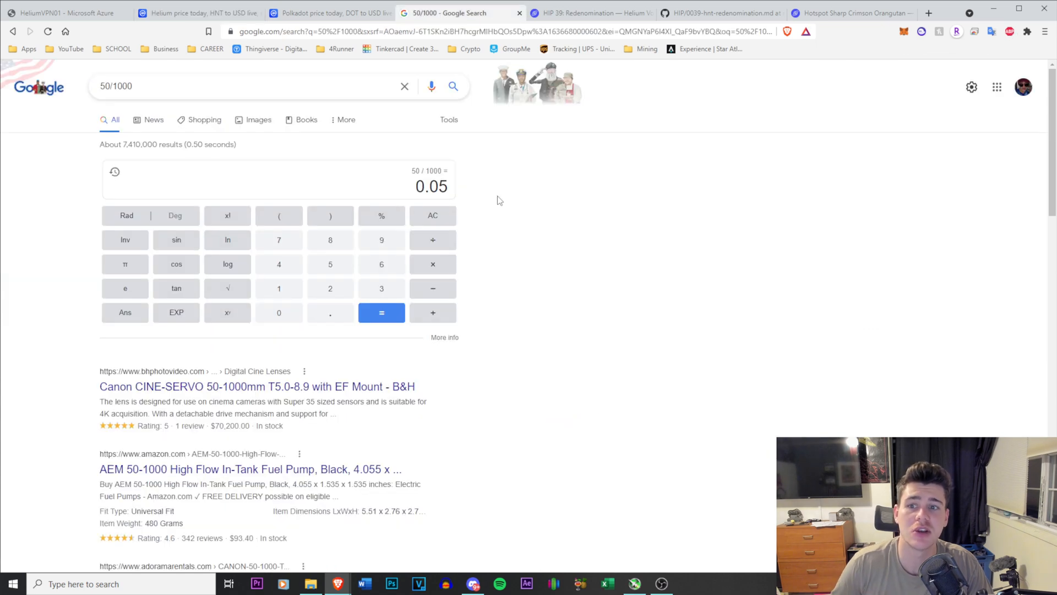
mouse_move(488, 196)
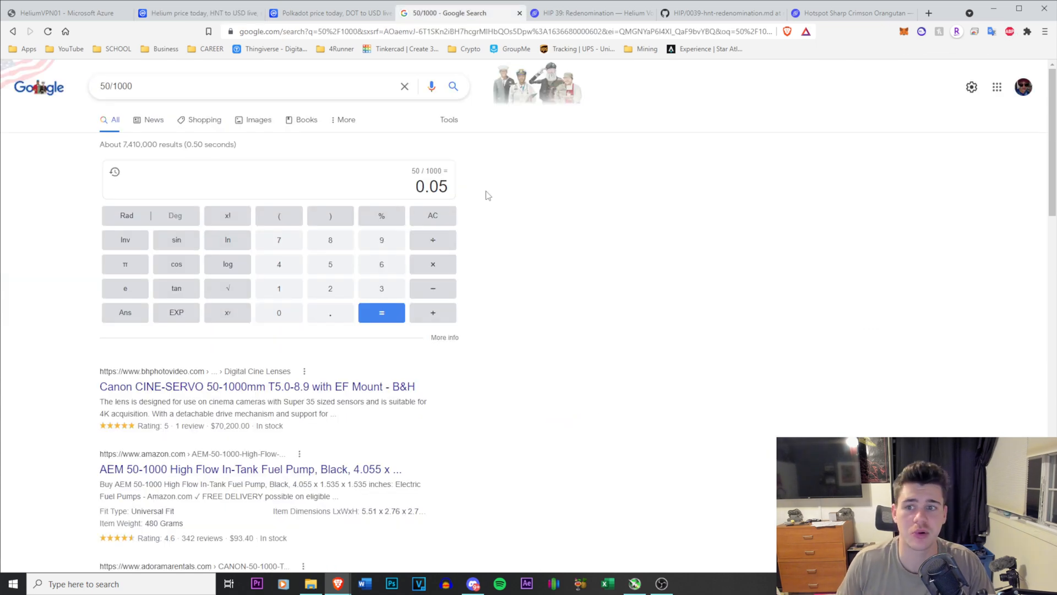
click(196, 13)
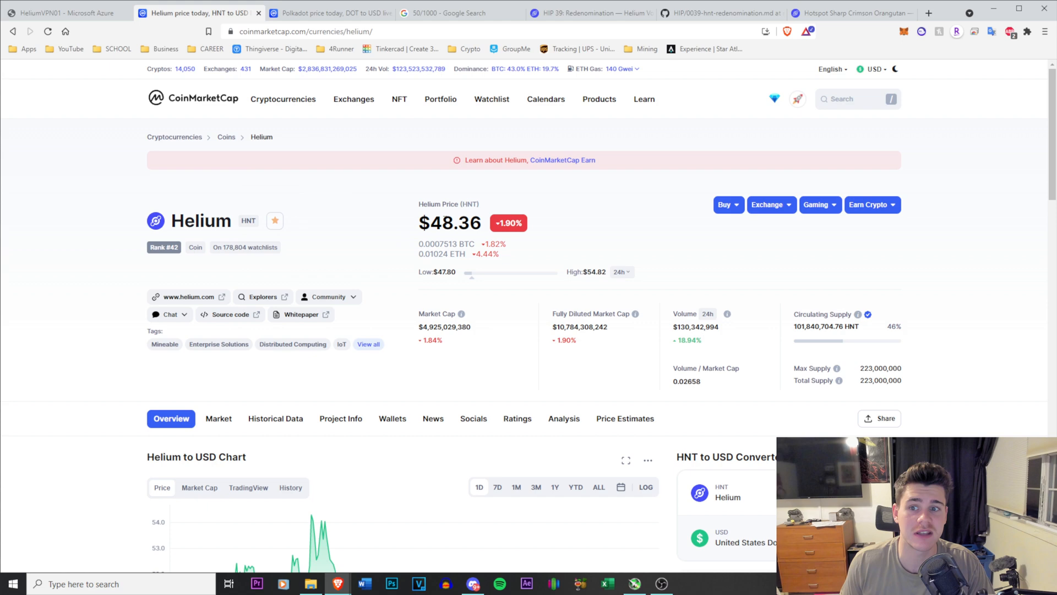
mouse_move(597, 206)
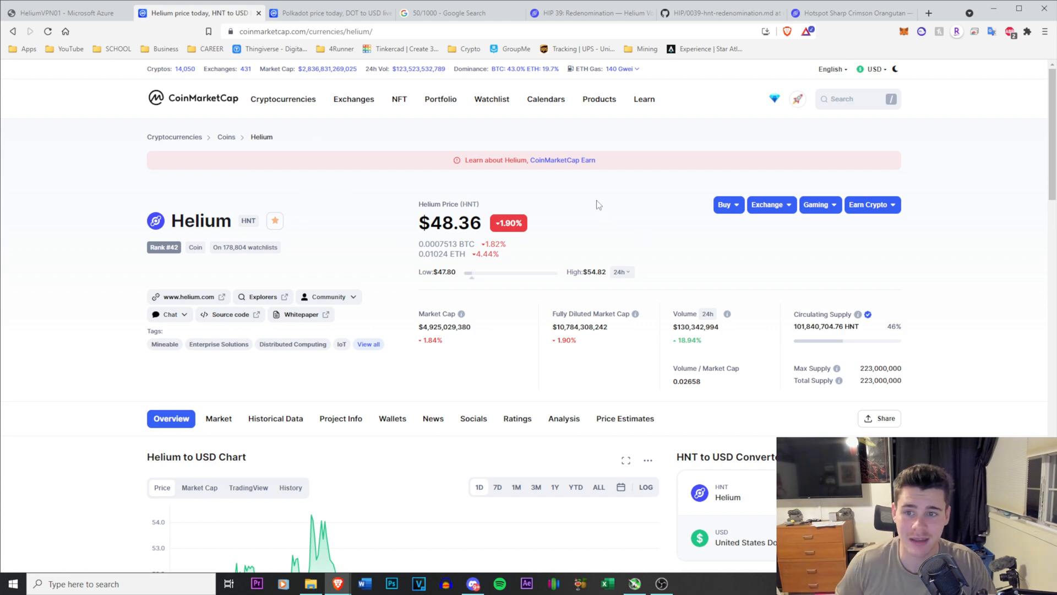
mouse_move(572, 205)
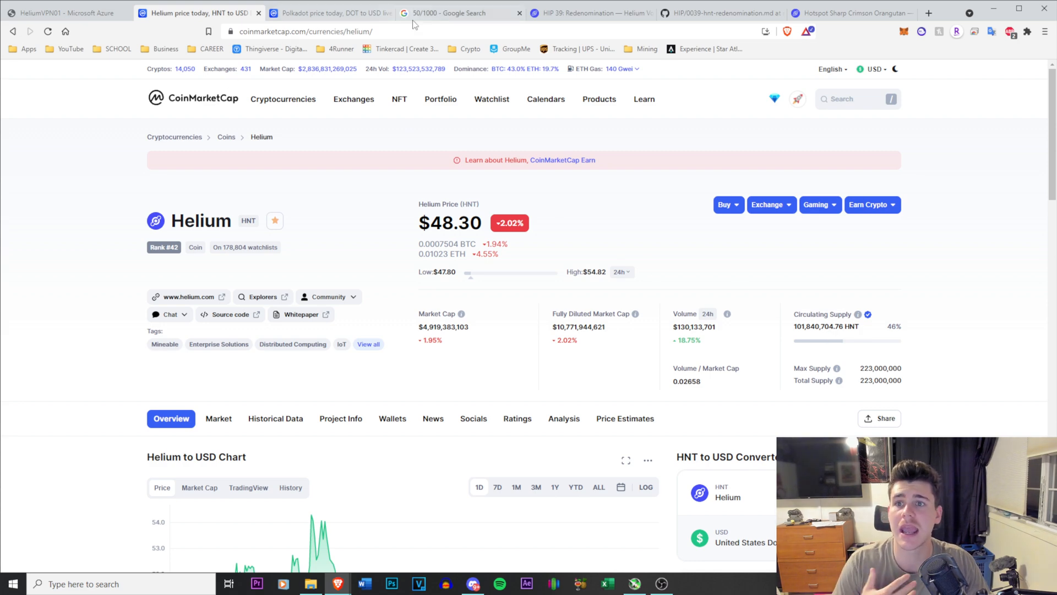
Step: Read through GitHub's HIP-0039 redenomination document, highlighting the word 'bones' in the summary
click(720, 13)
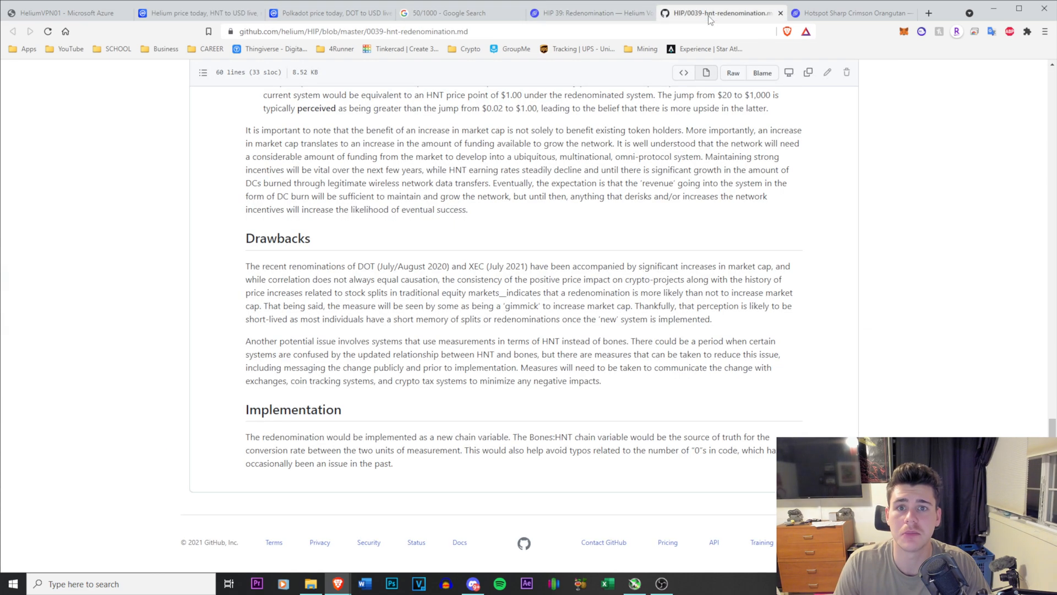
scroll(up, 3)
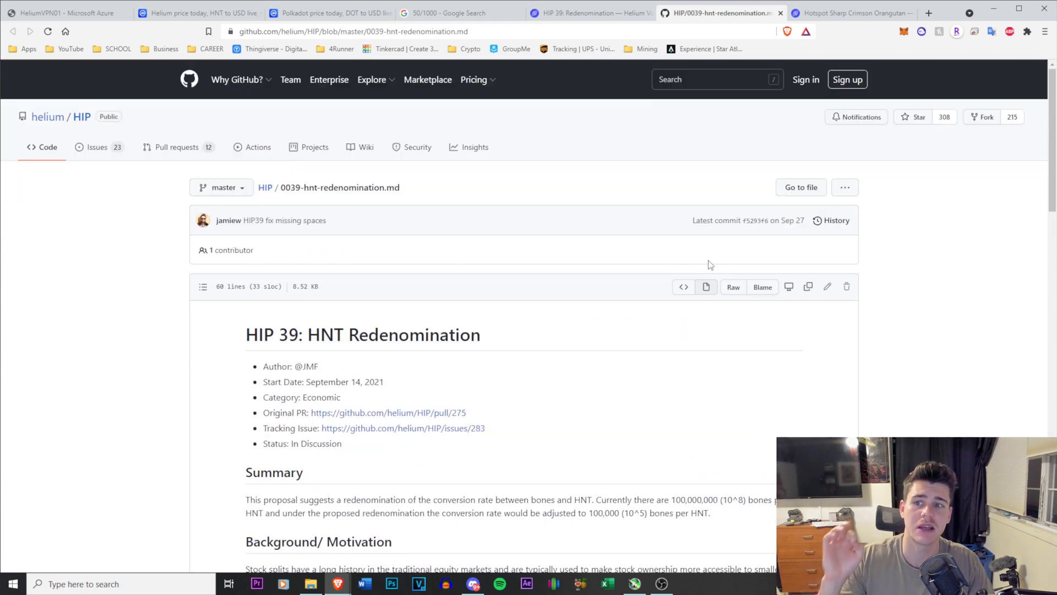
scroll(down, 3)
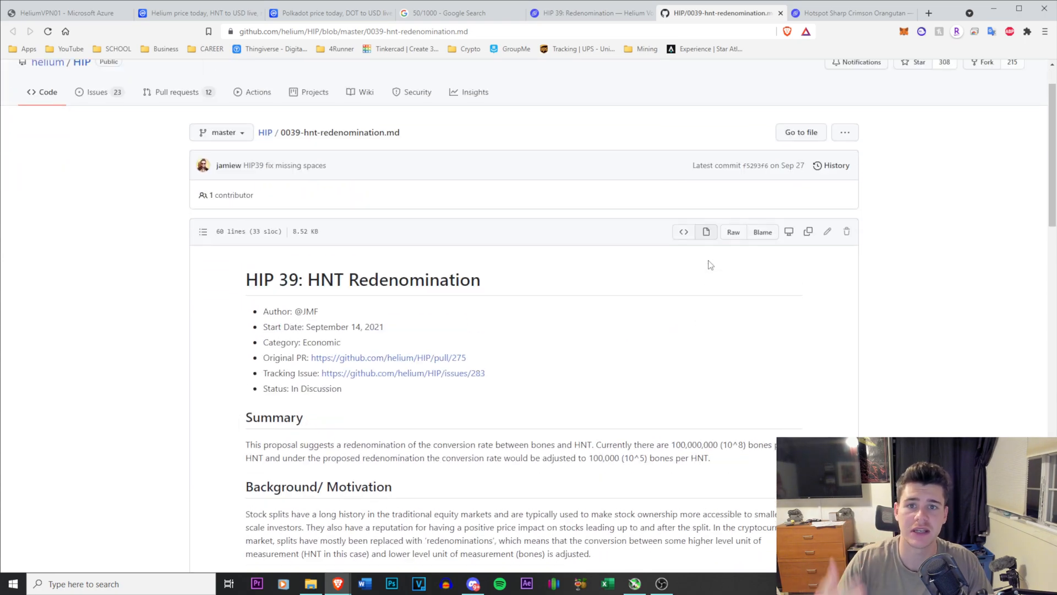
scroll(down, 3)
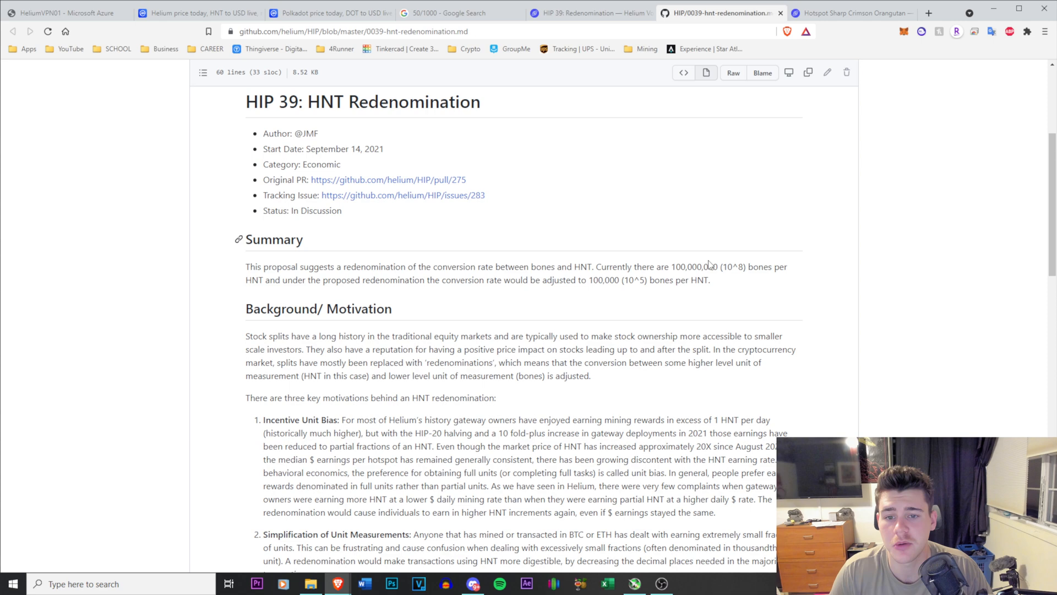
scroll(down, 3)
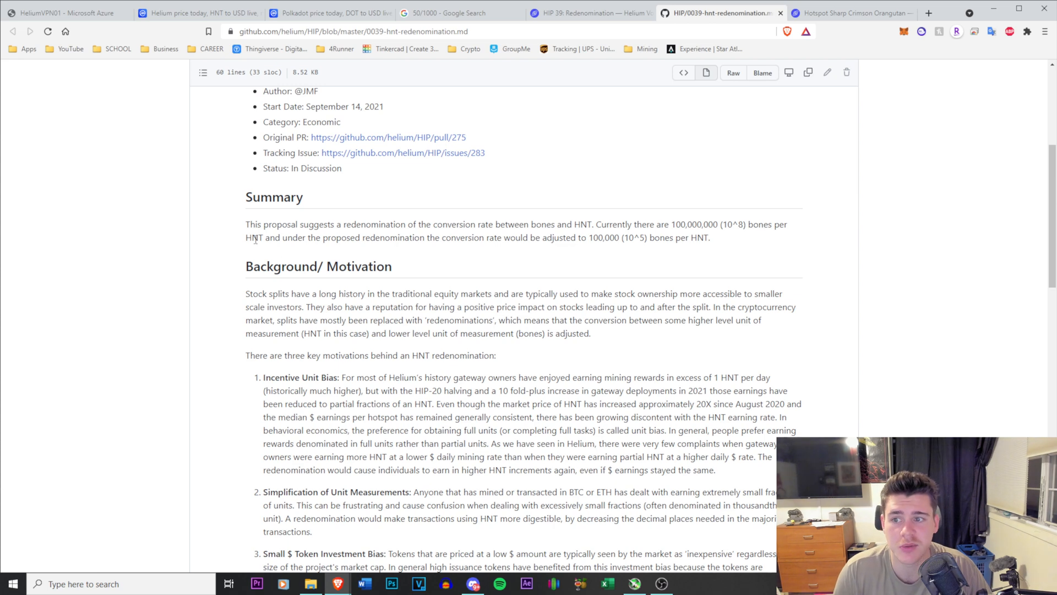
double_click(760, 225)
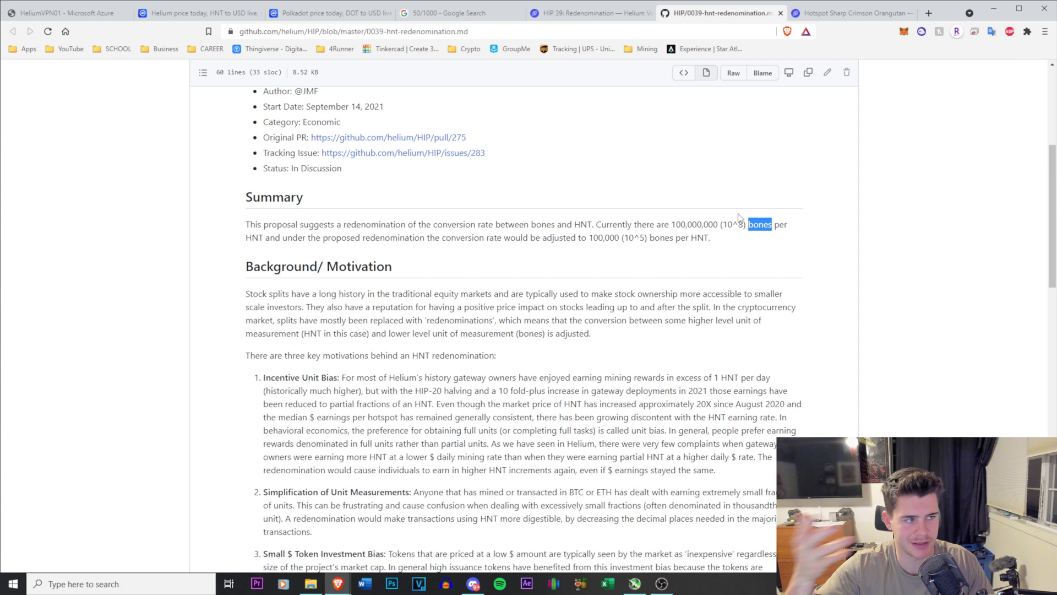
mouse_move(705, 209)
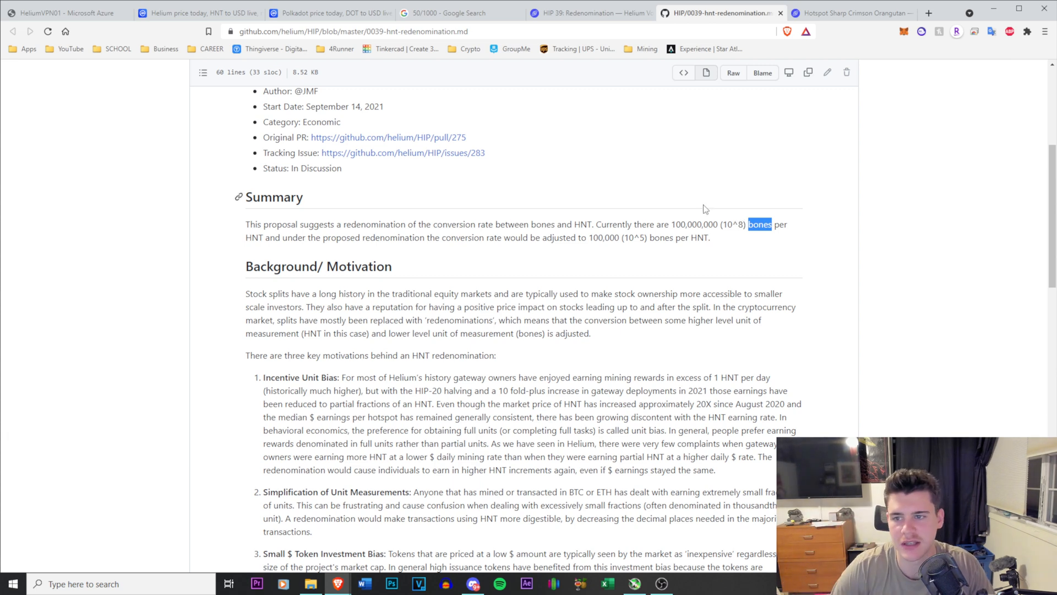
scroll(down, 3)
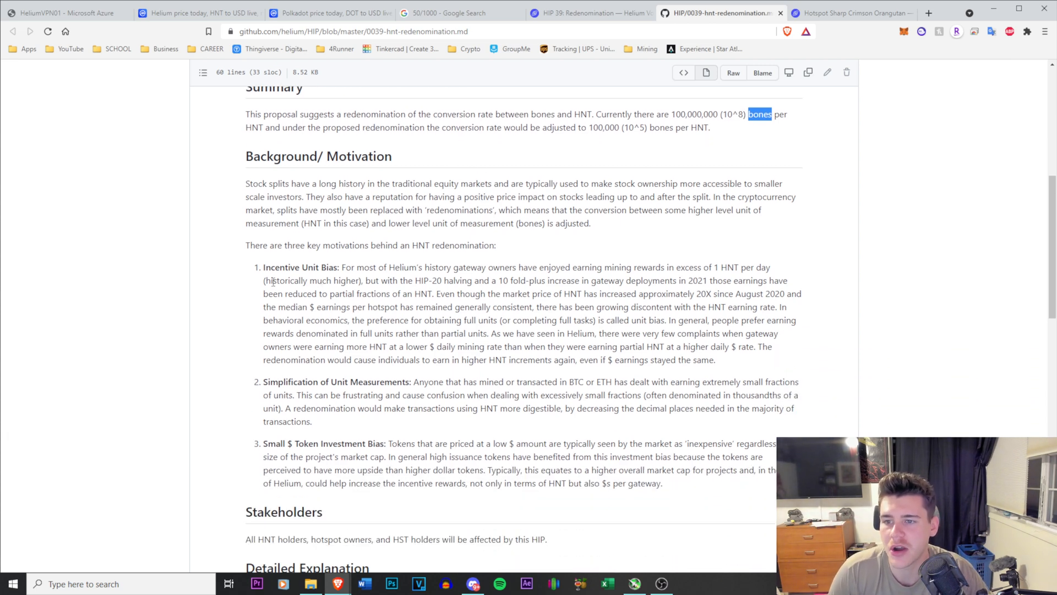
mouse_move(356, 266)
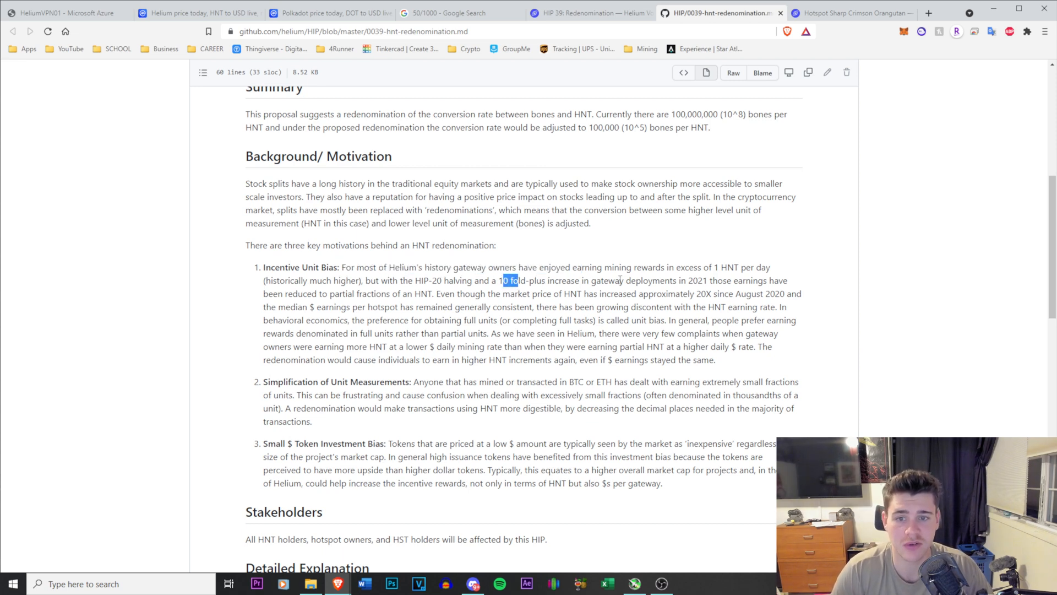
mouse_move(803, 272)
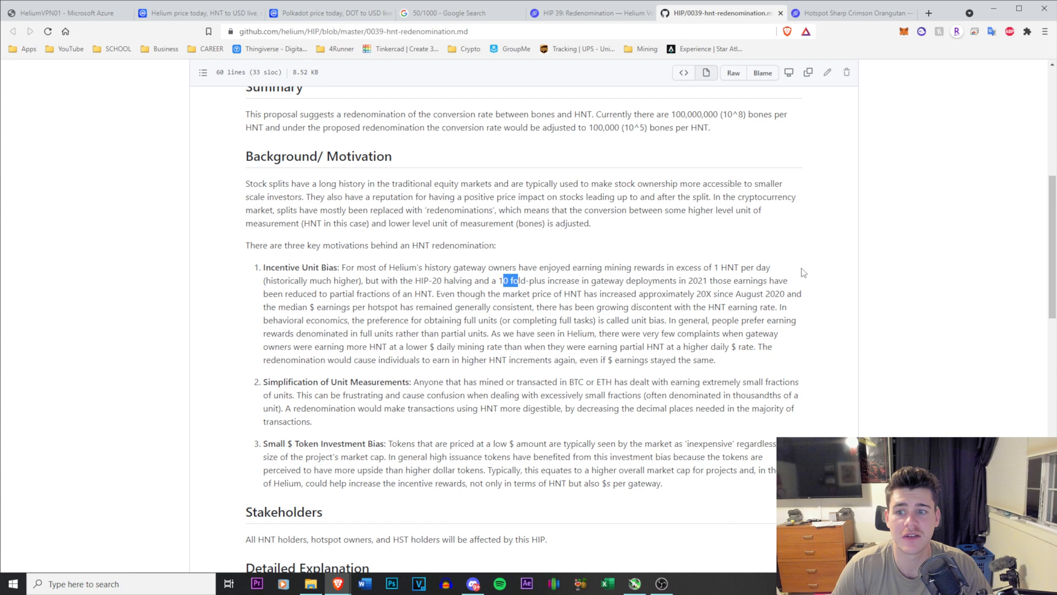
mouse_move(848, 305)
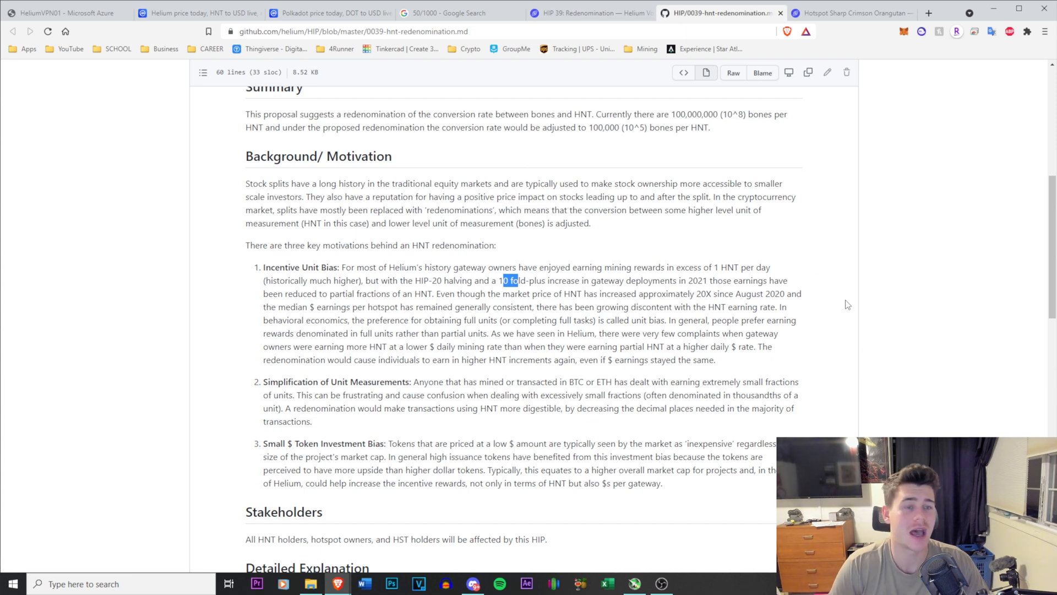
Step: Switch to the Sharp Crimson Orangutan hotspot page on Helium Explorer
click(852, 13)
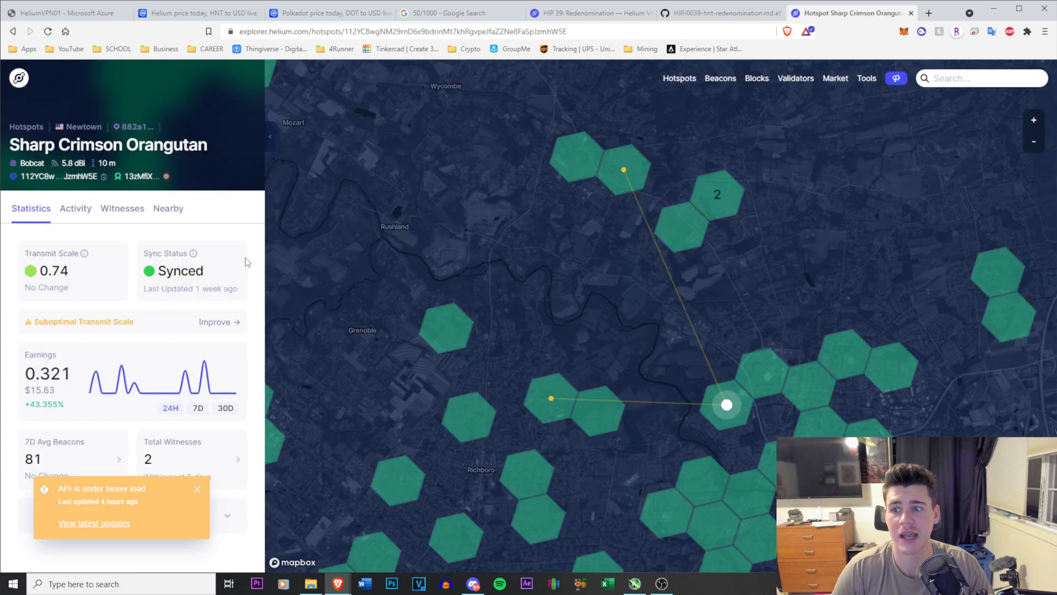
mouse_move(601, 14)
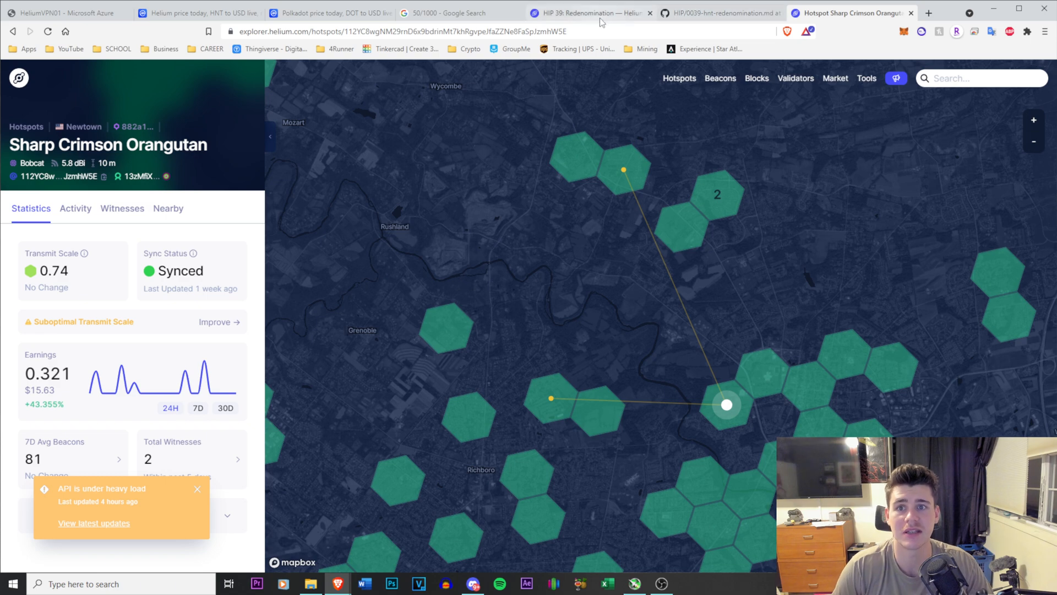
mouse_move(619, 19)
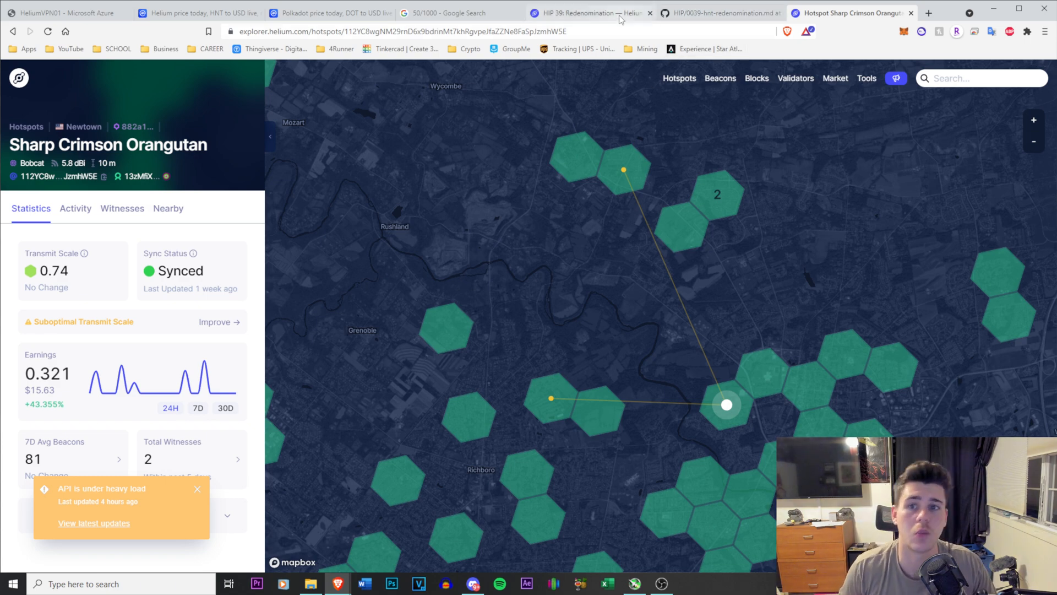
Step: Review the HIP-0039 unit-bias motivation on GitHub, then bring up options for the Helium price tab
click(721, 12)
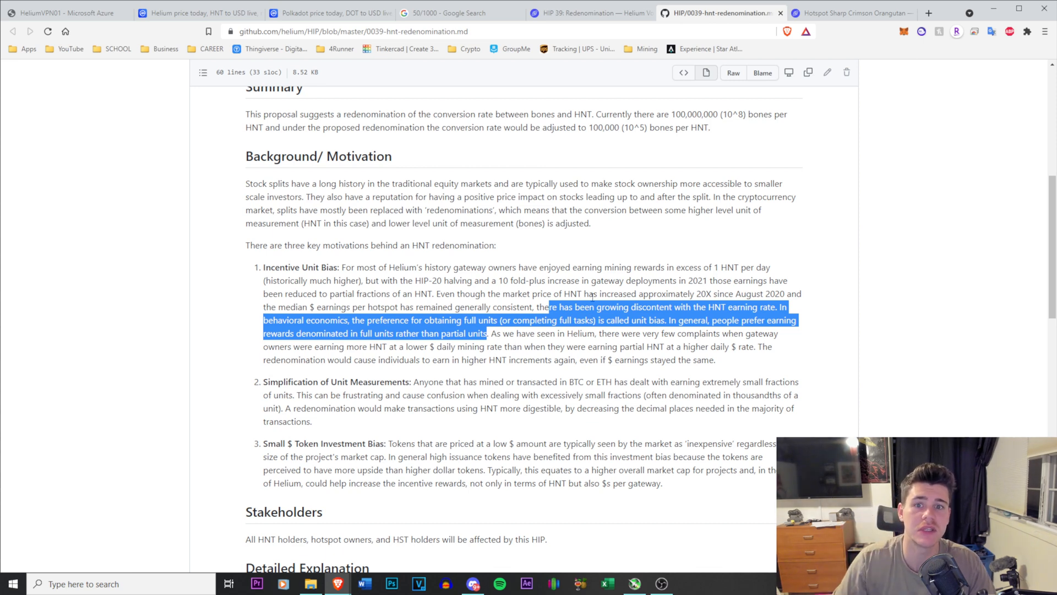
mouse_move(750, 201)
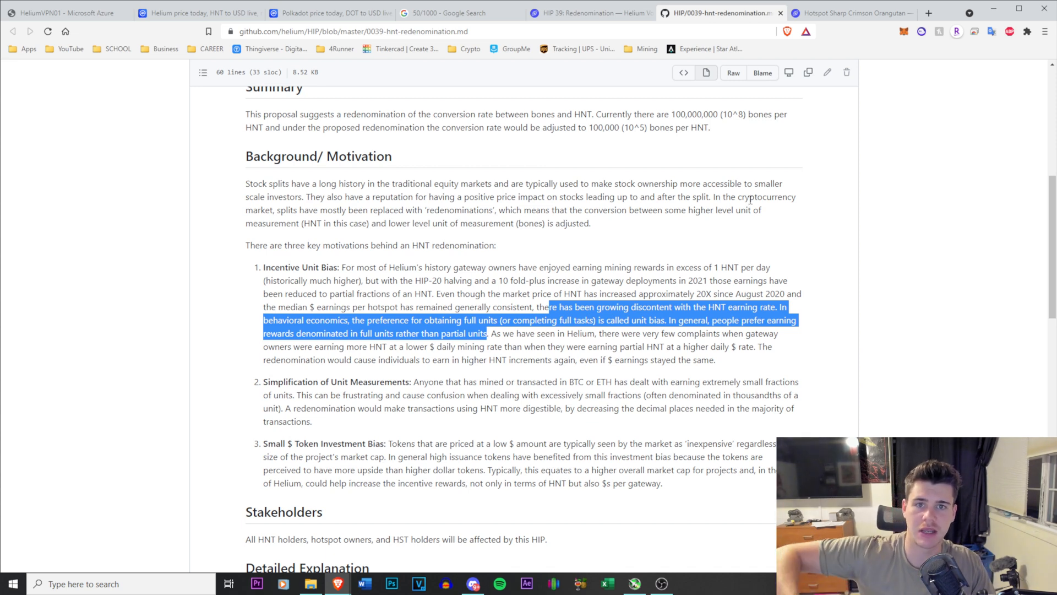
mouse_move(587, 161)
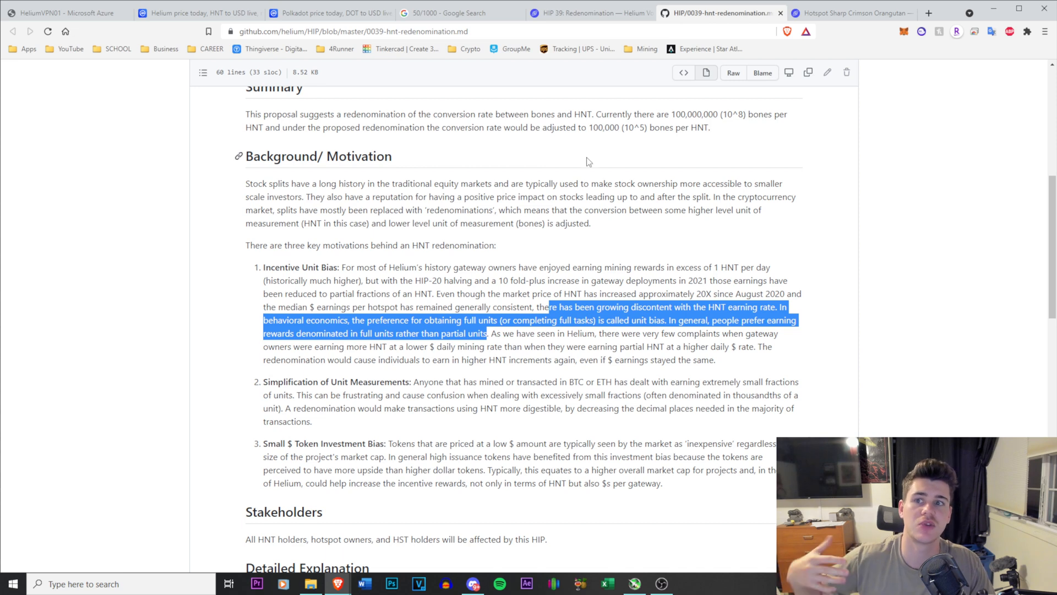
mouse_move(548, 239)
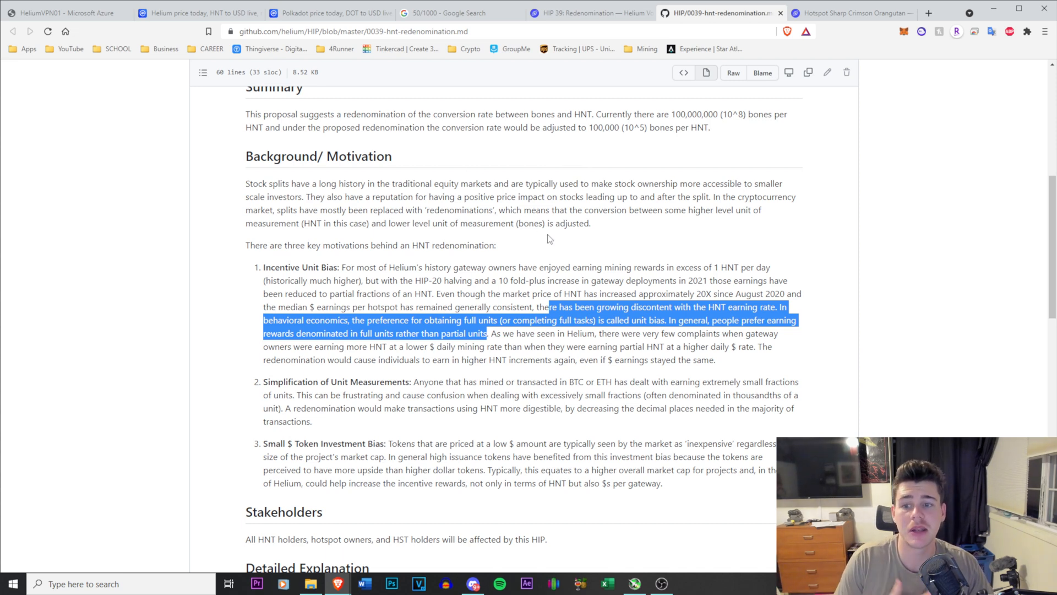
mouse_move(544, 238)
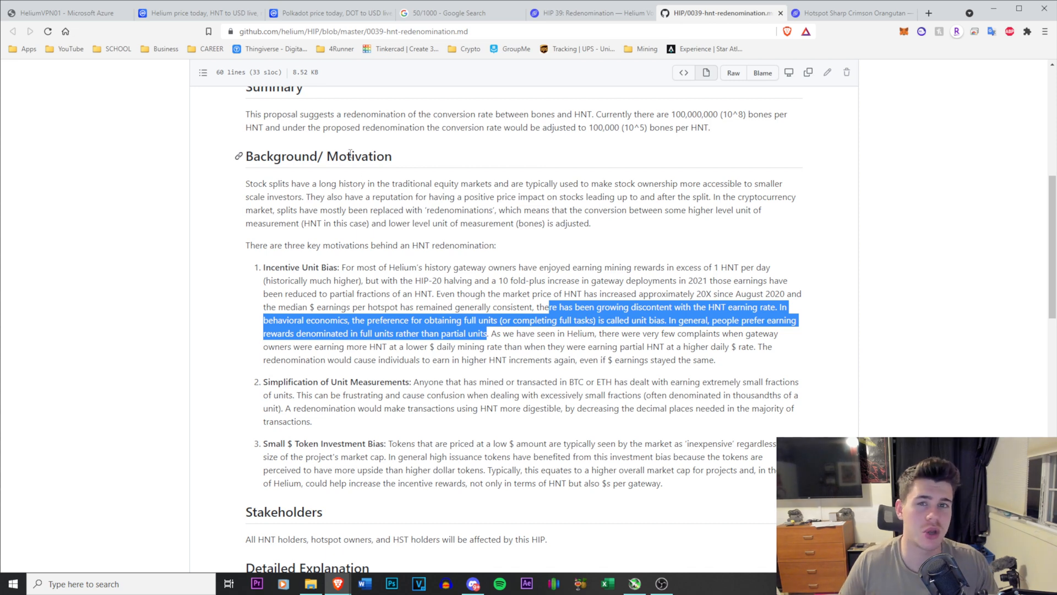
mouse_move(812, 197)
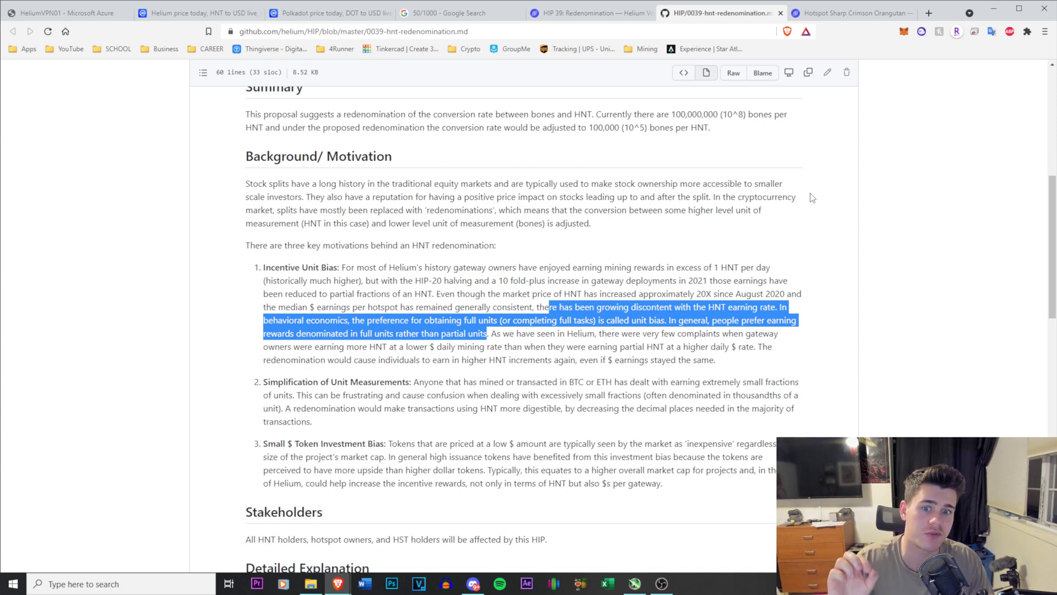
mouse_move(806, 188)
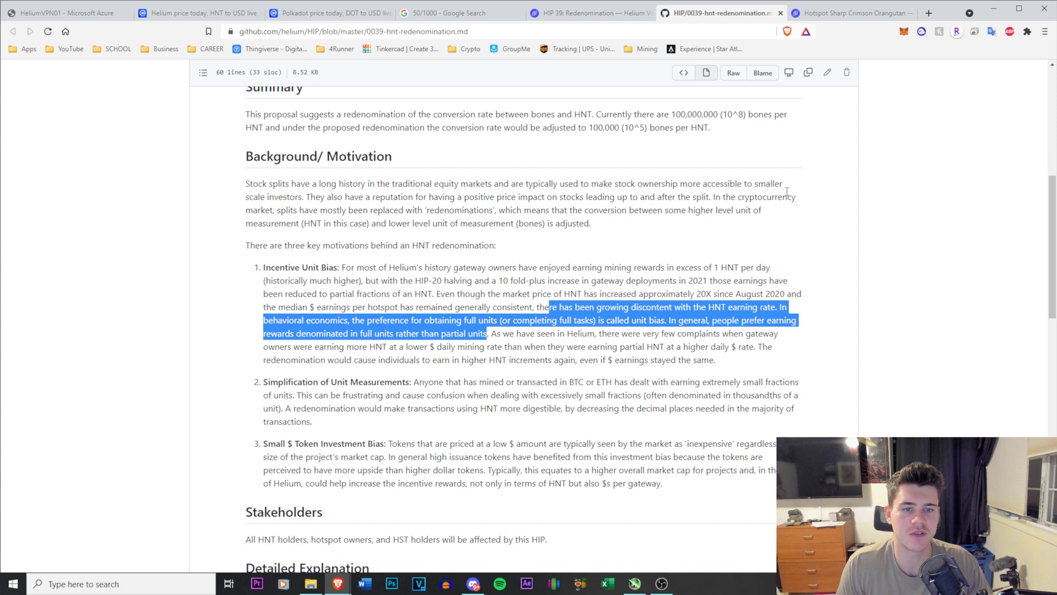
mouse_move(786, 194)
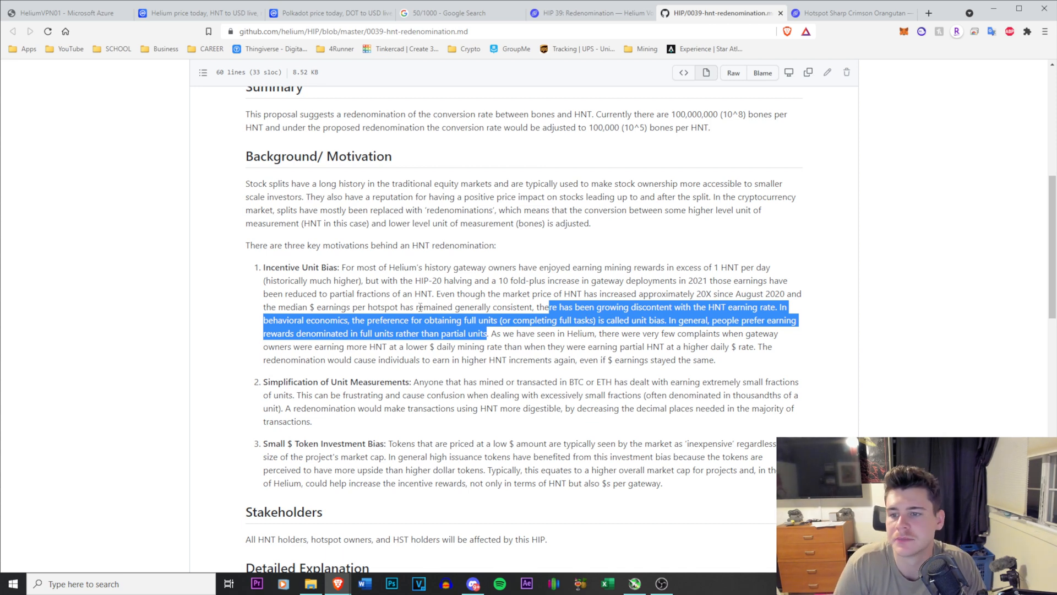
scroll(down, 3)
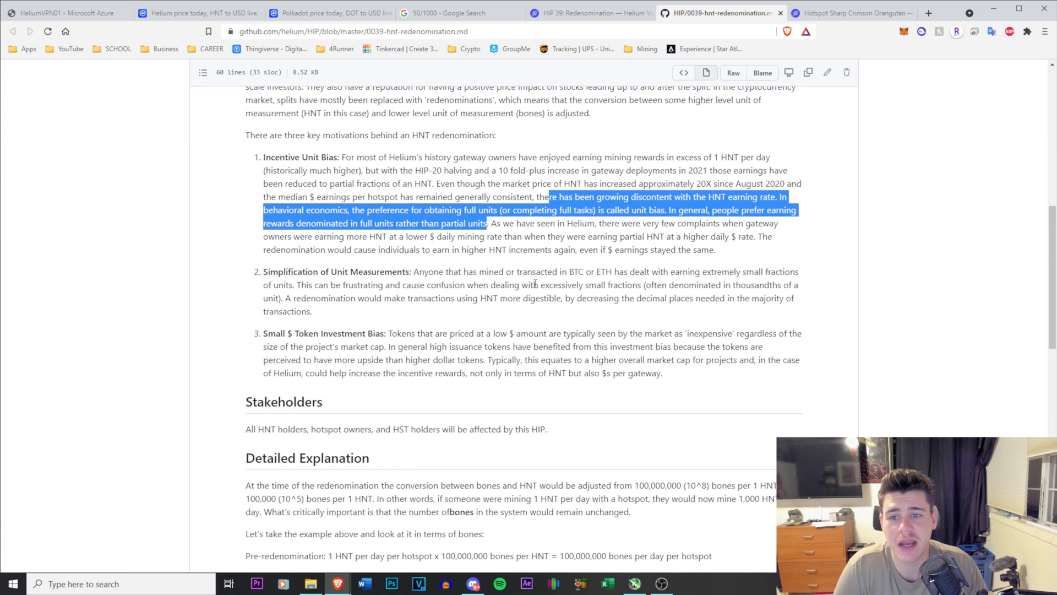
mouse_move(687, 278)
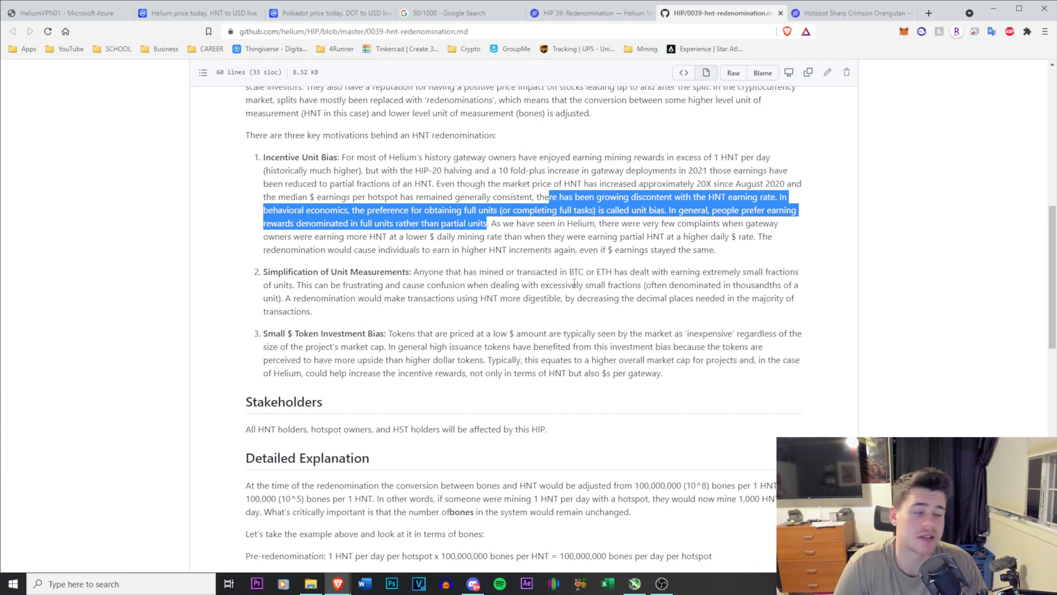
mouse_move(495, 312)
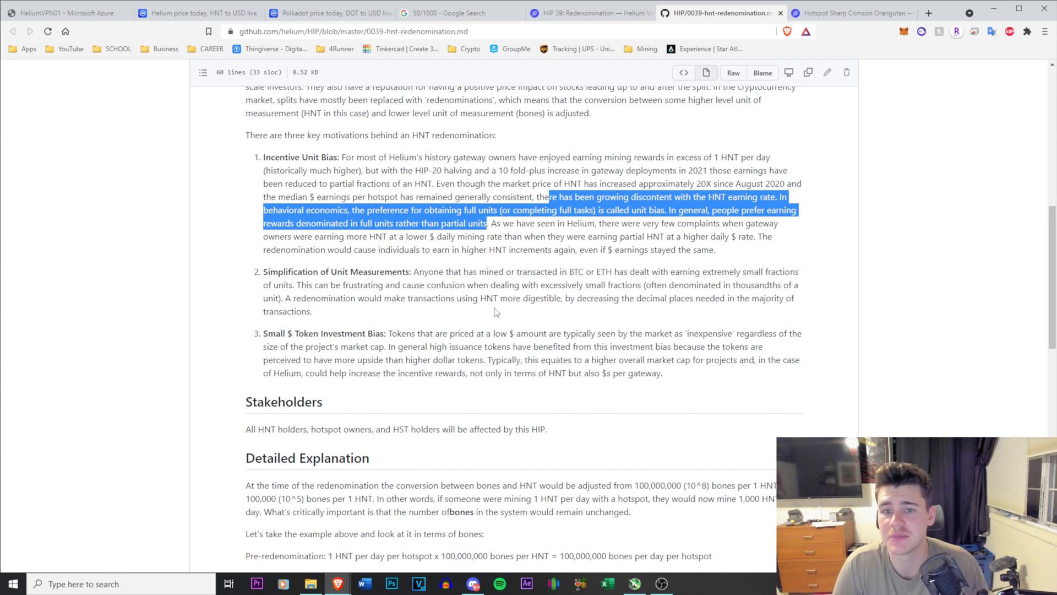
scroll(down, 3)
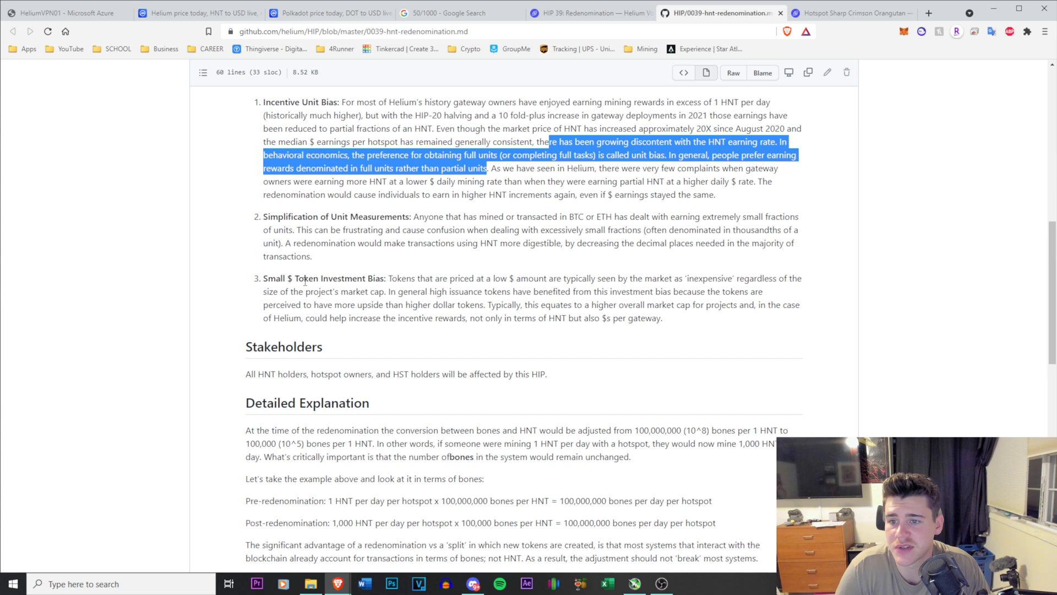
mouse_move(420, 281)
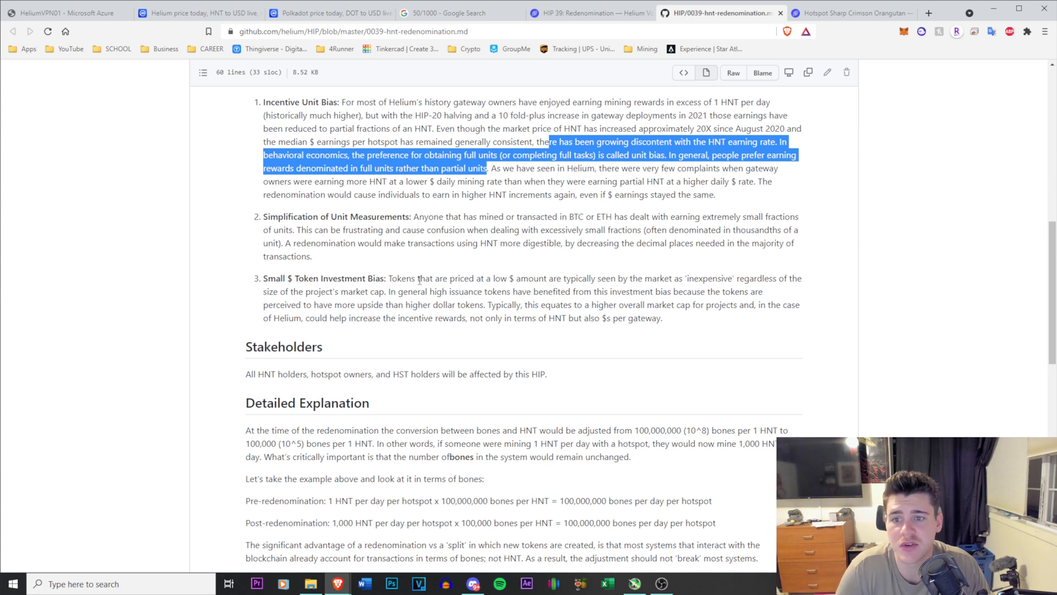
mouse_move(679, 289)
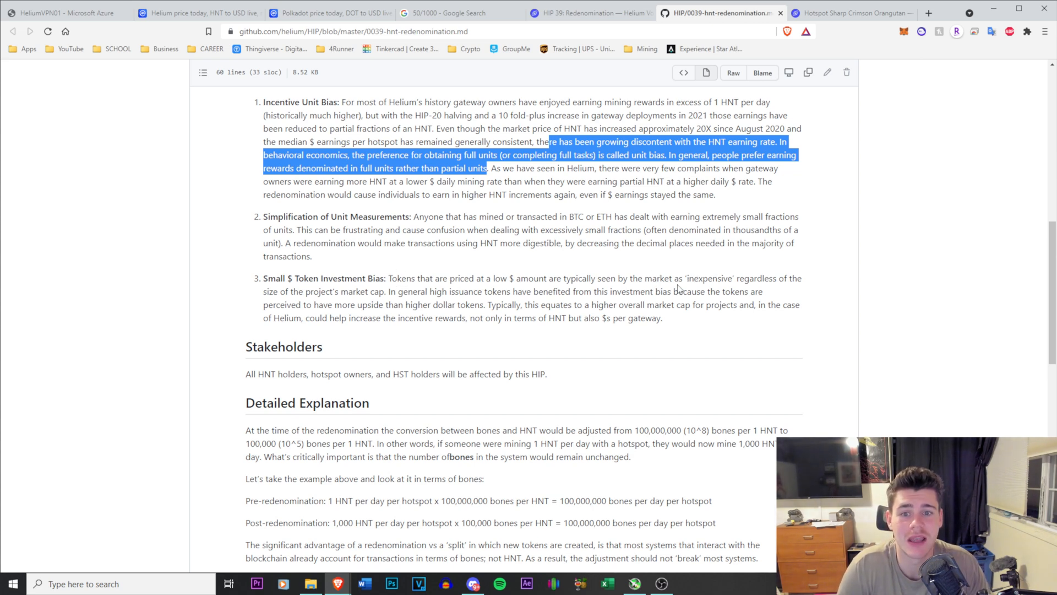
mouse_move(269, 303)
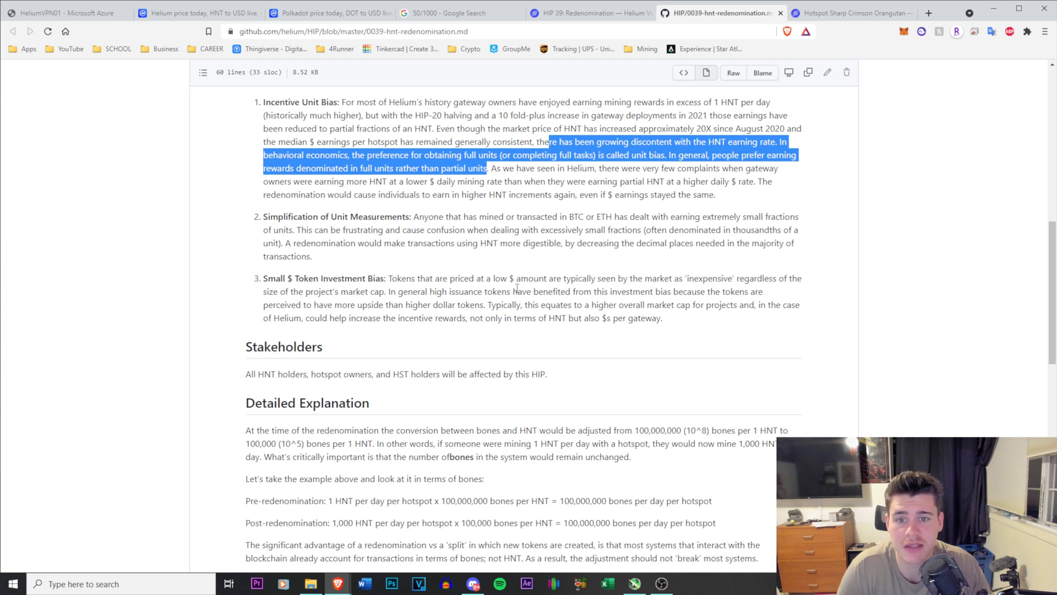
mouse_move(434, 301)
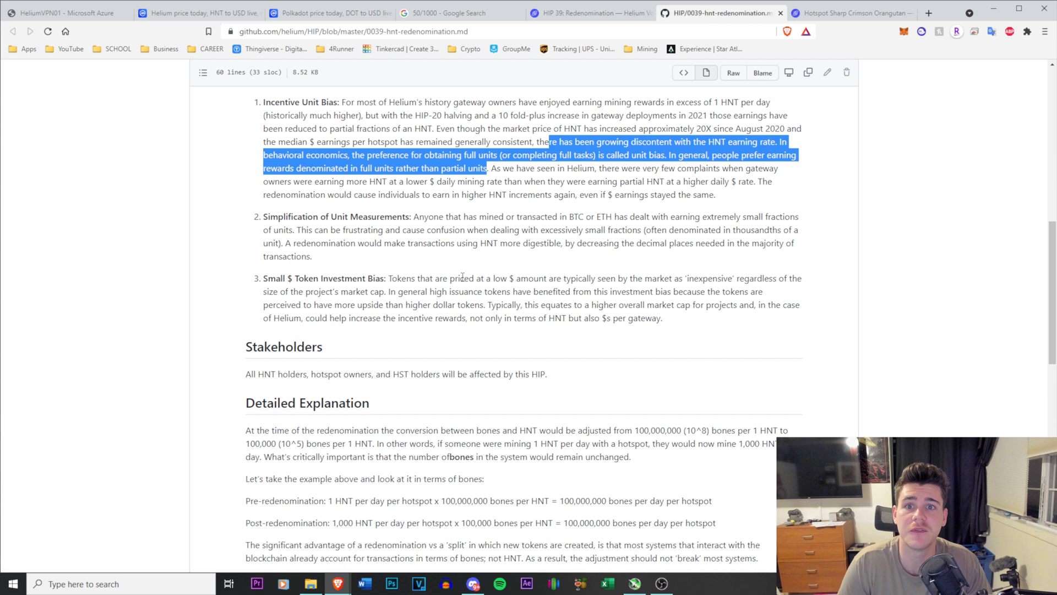
right_click(196, 13)
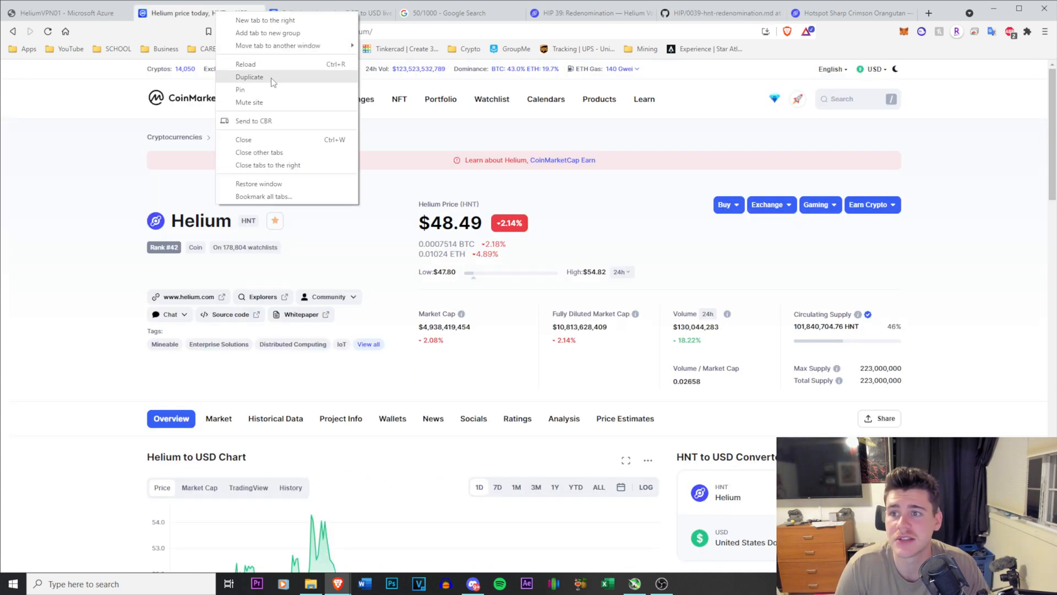
Step: Browse down and back up CoinMarketCap's cryptocurrency price rankings list
click(250, 77)
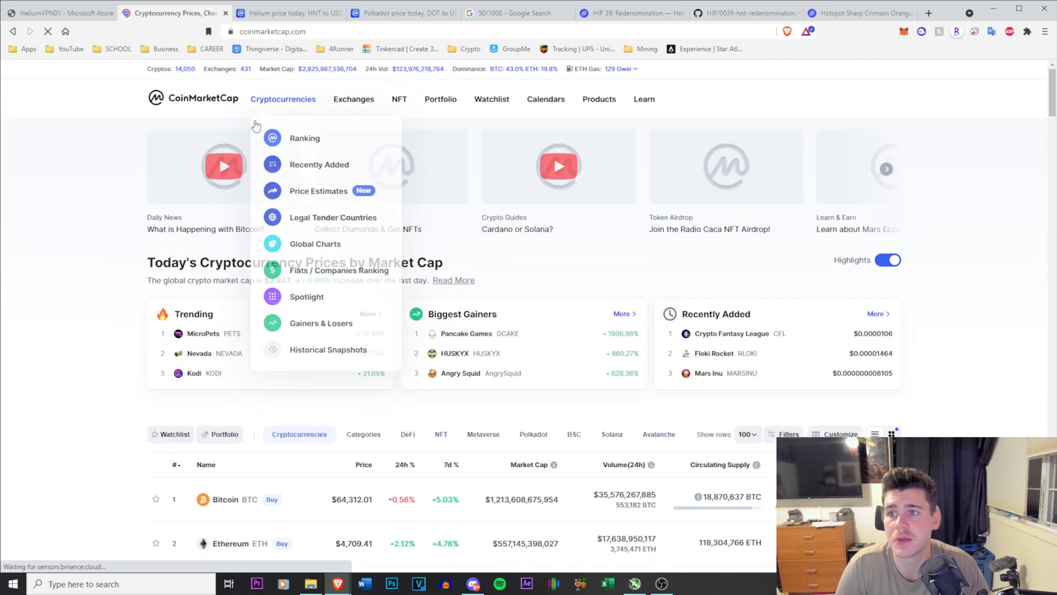
scroll(down, 3)
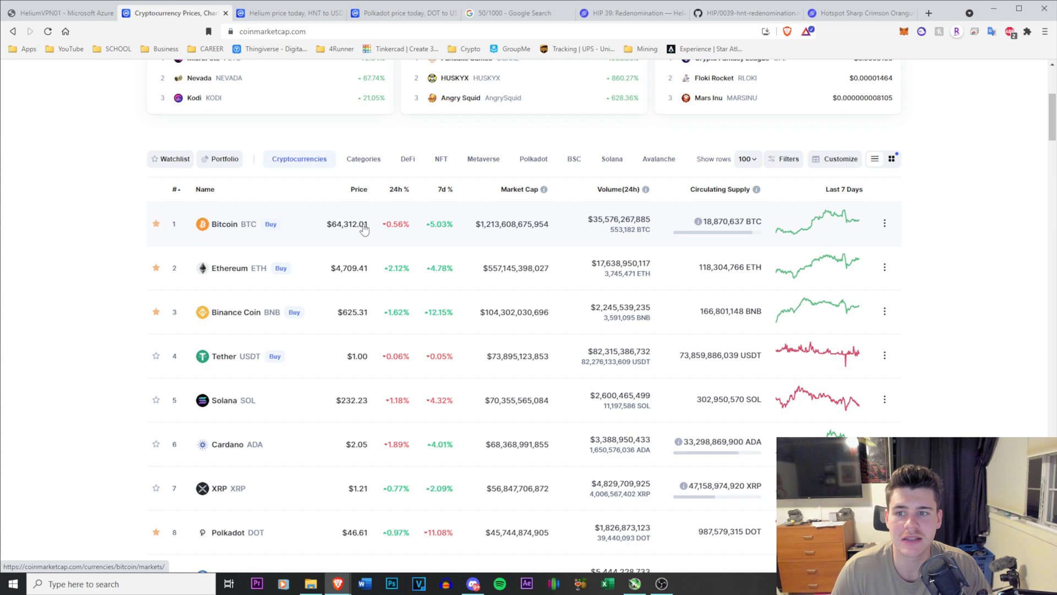
scroll(down, 3)
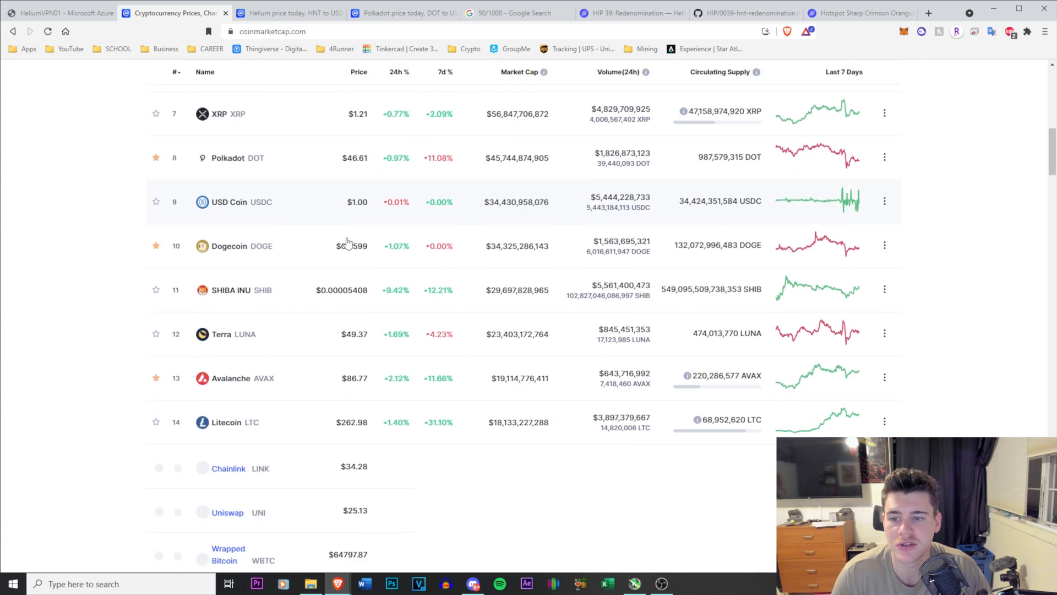
scroll(down, 3)
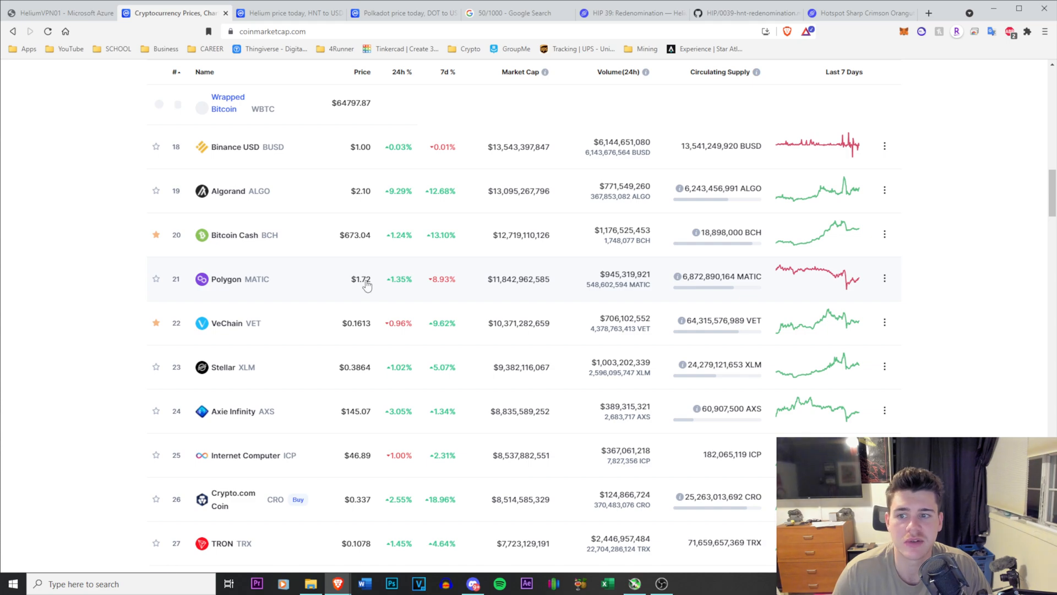
scroll(down, 3)
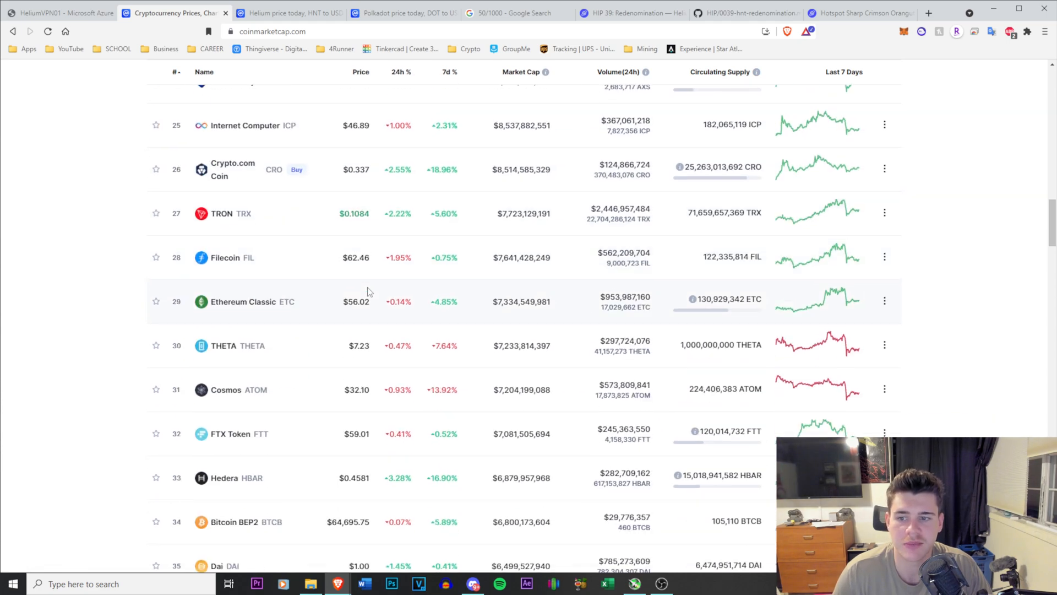
scroll(up, 3)
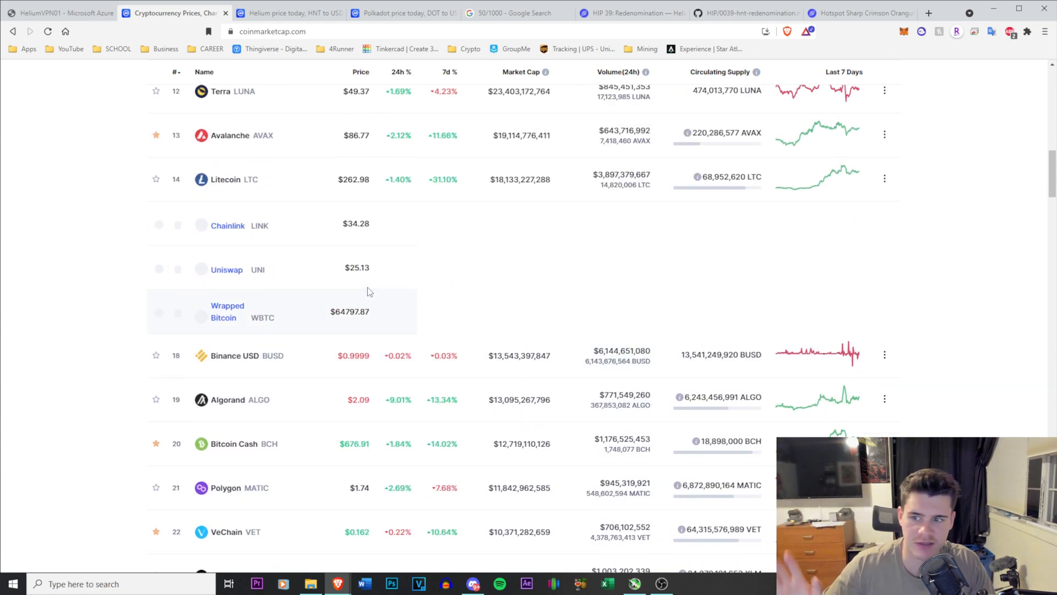
Step: Check the HIP 39 document, revisit the rankings, and settle on the HIP 39 document
click(741, 13)
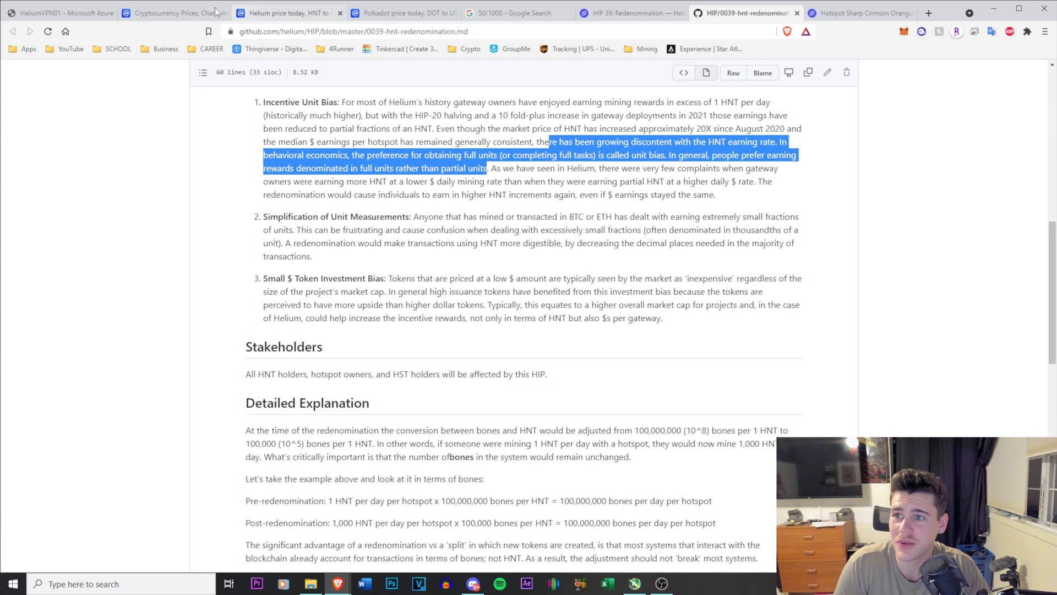
click(172, 13)
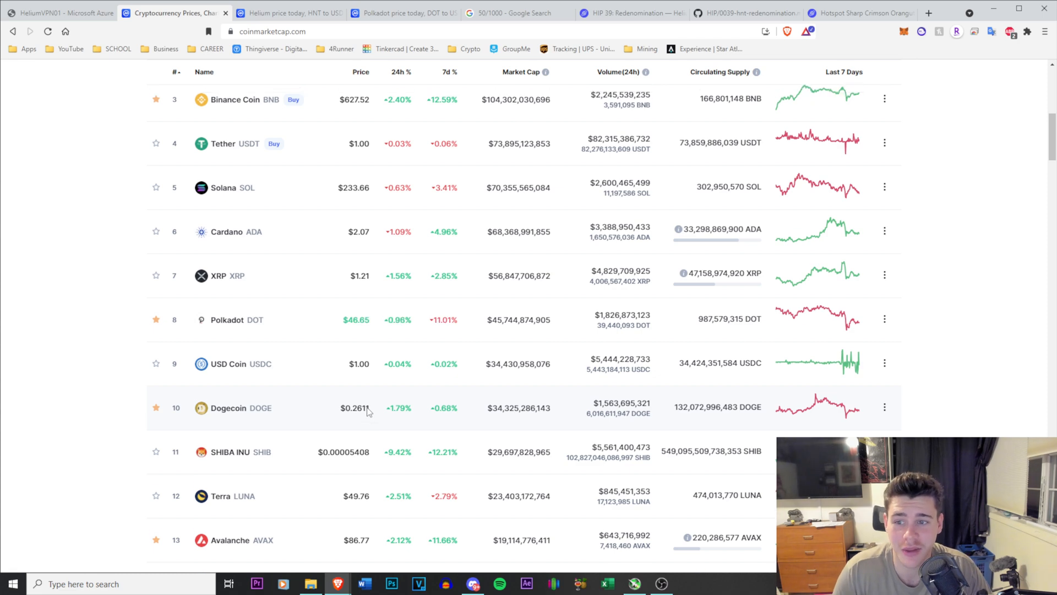
scroll(up, 3)
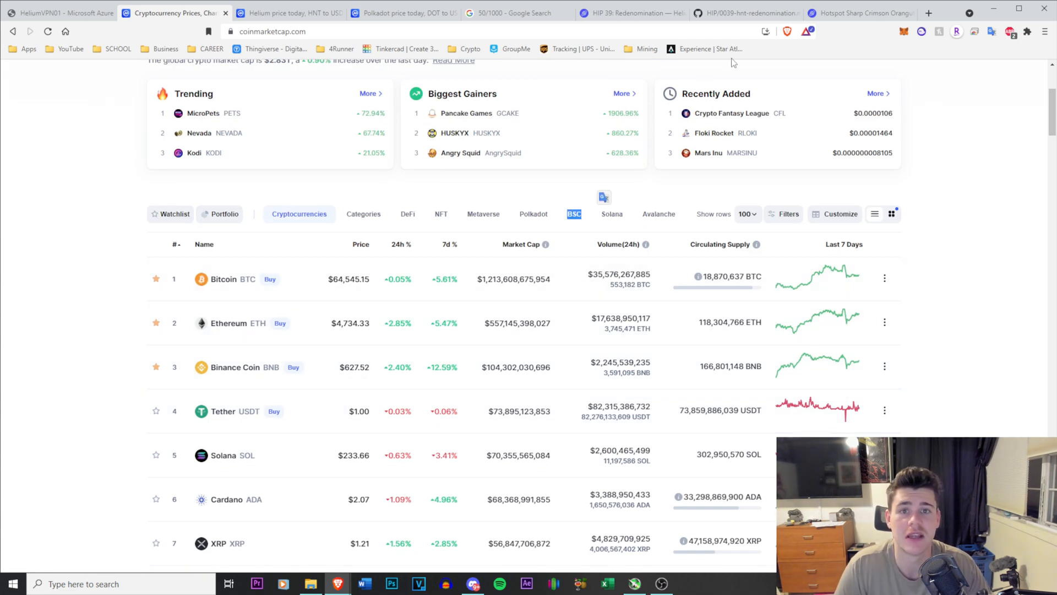
scroll(down, 3)
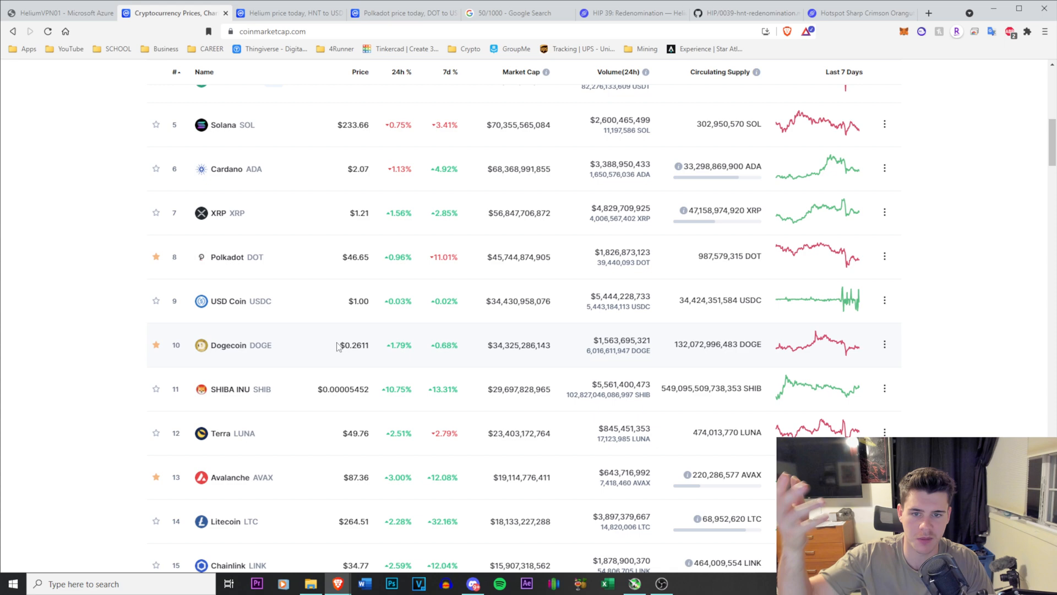
click(741, 13)
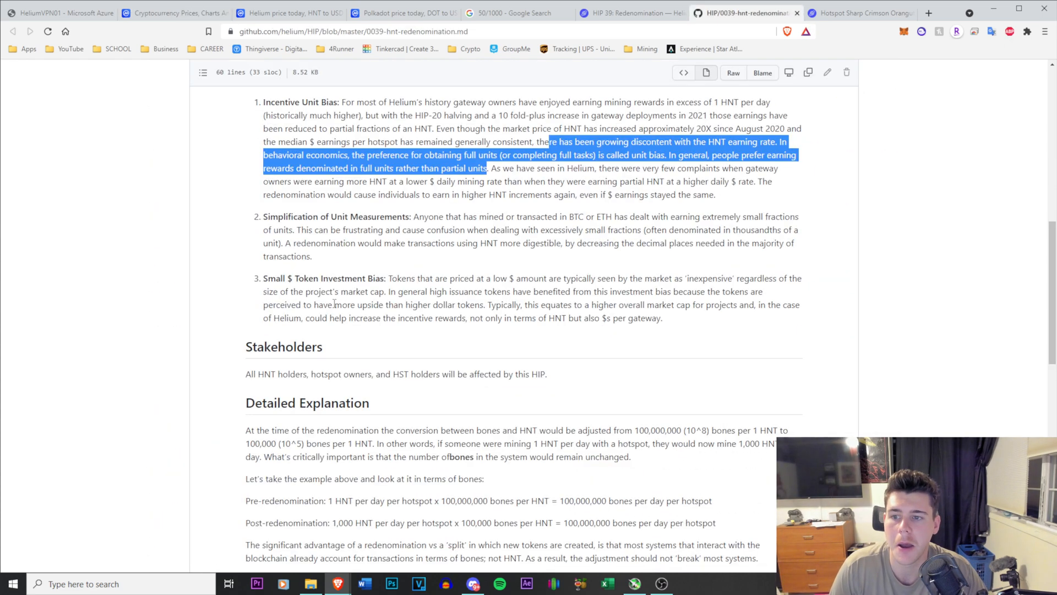
Step: Scroll HIP-0039 to its Stakeholders and Detailed Explanation sections on the 1000:1 bones conversion
scroll(down, 3)
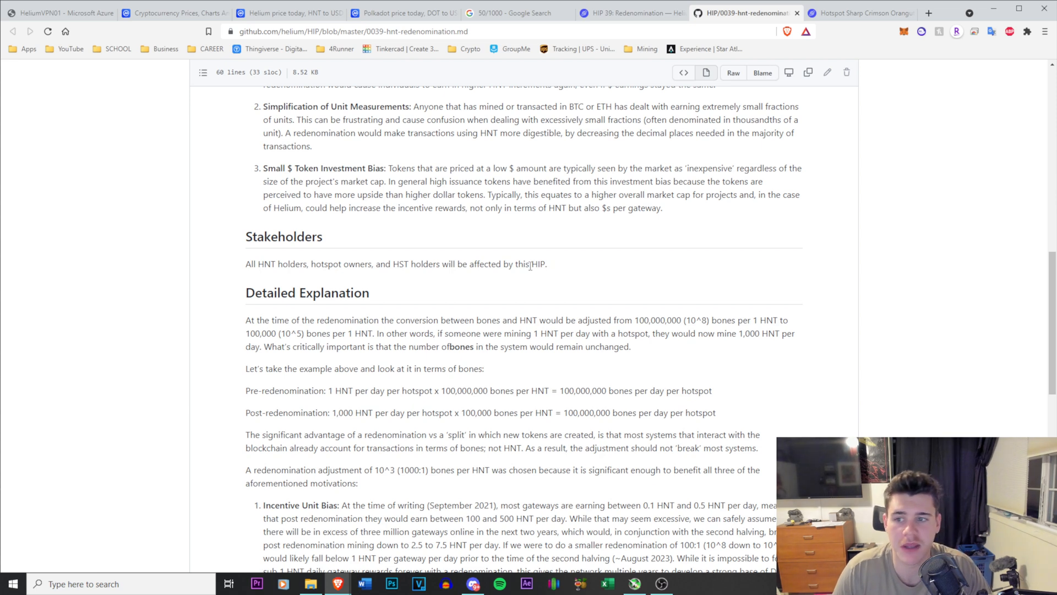
scroll(down, 3)
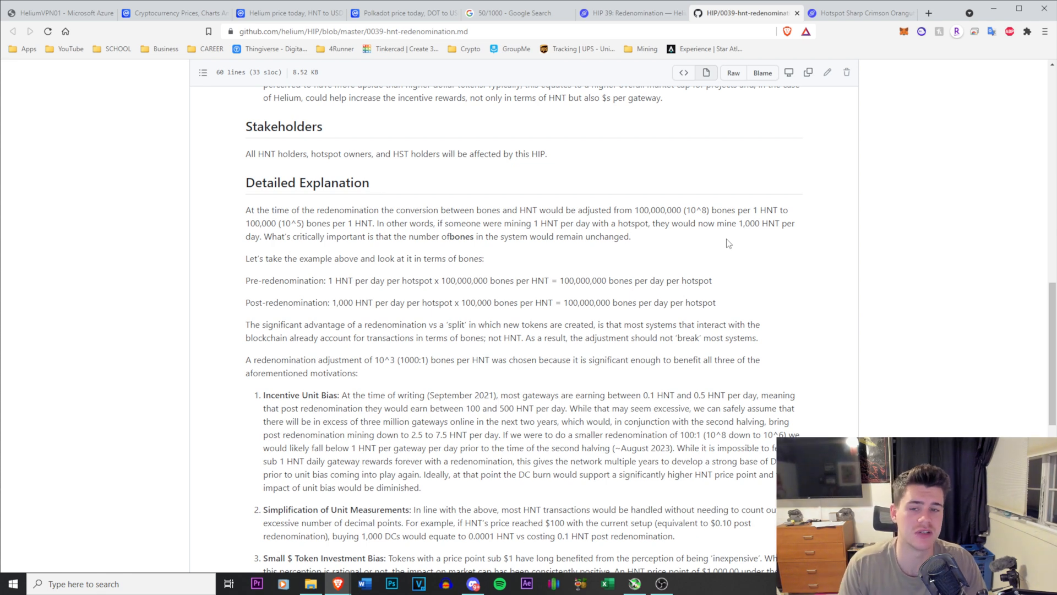
mouse_move(720, 248)
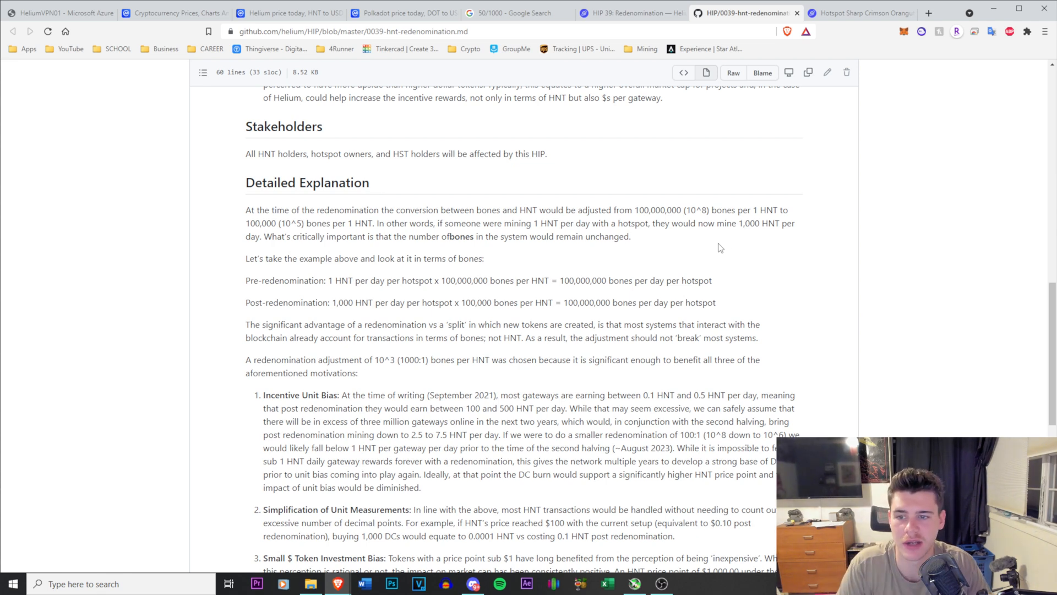
Step: Scroll to the numbered 1000:1 motivations and the start of the Drawbacks section
scroll(down, 3)
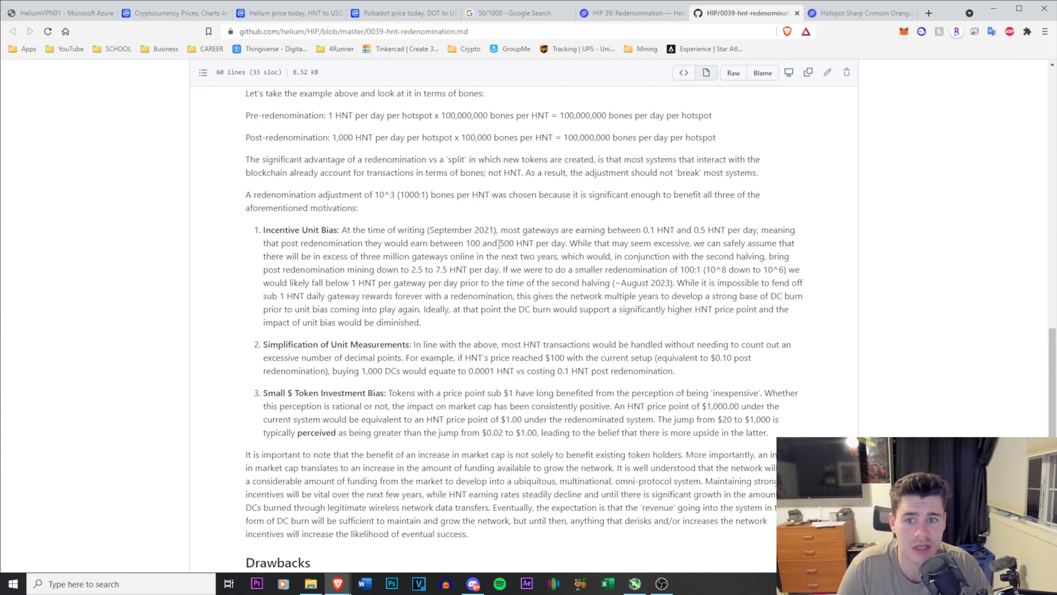
mouse_move(240, 256)
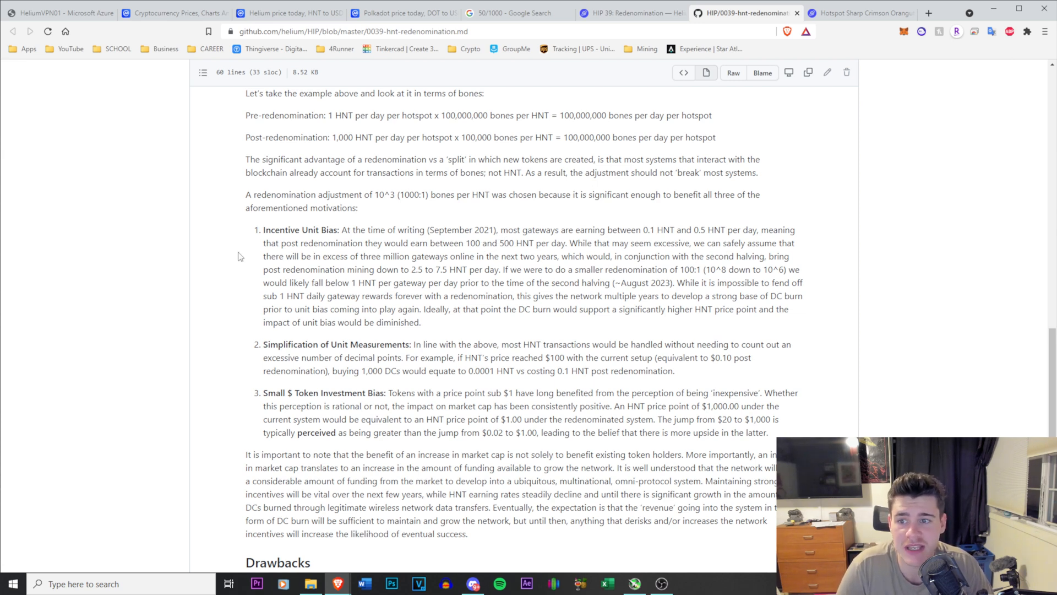
mouse_move(440, 263)
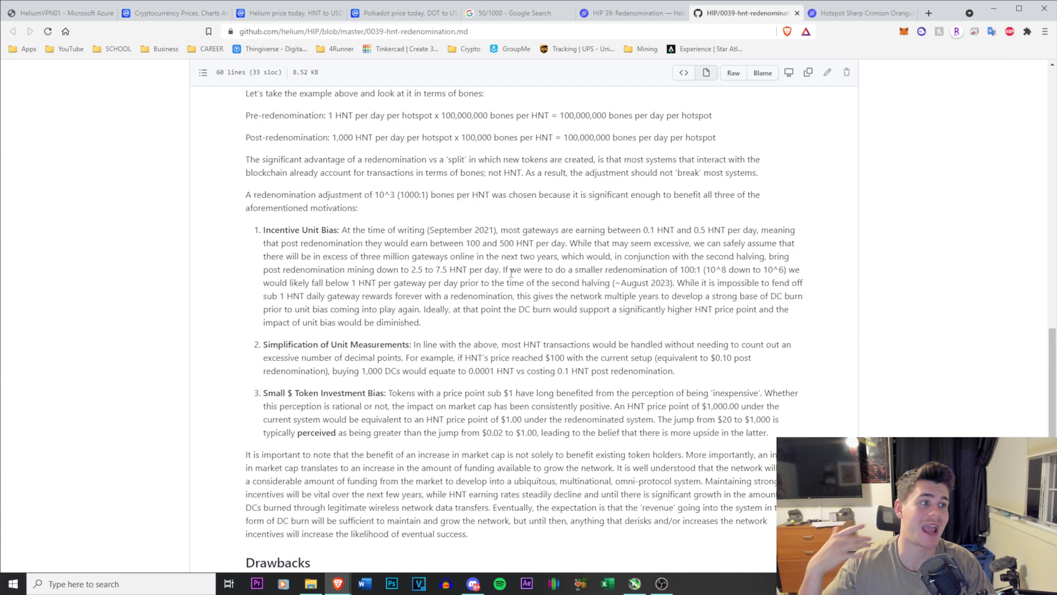
mouse_move(824, 243)
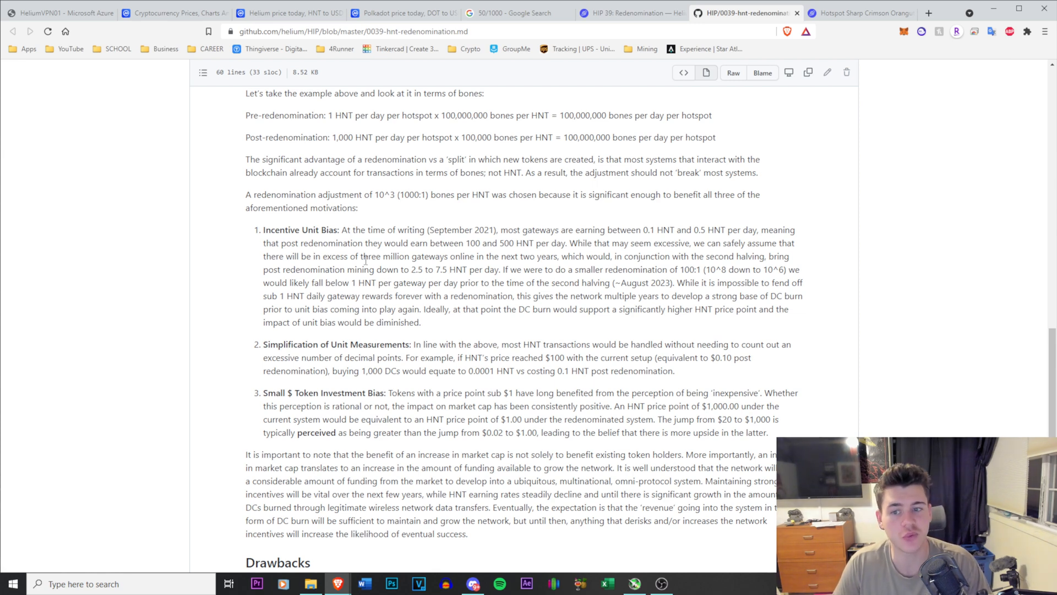
scroll(down, 3)
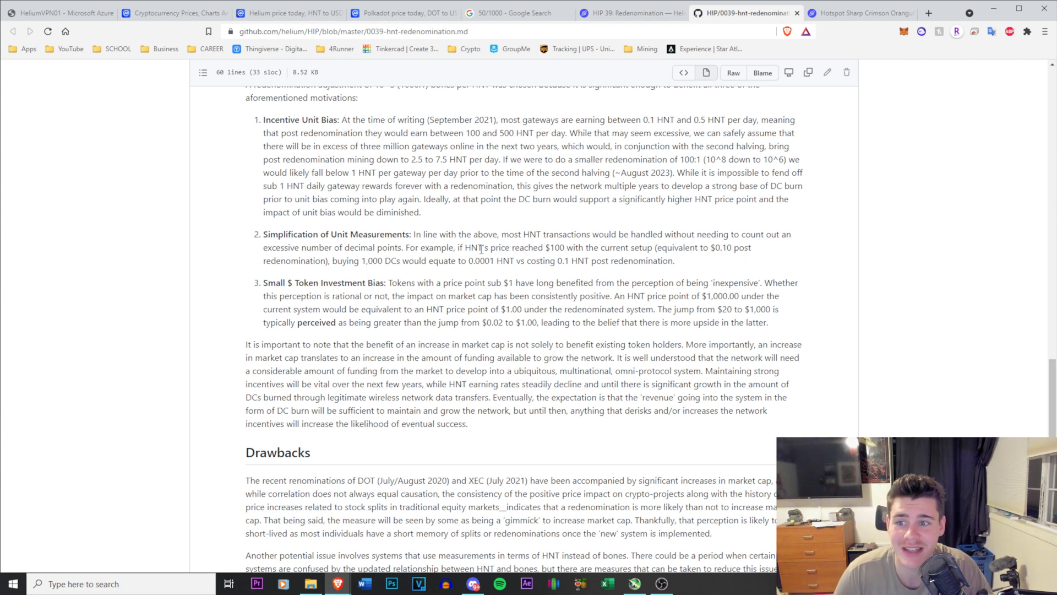
mouse_move(347, 272)
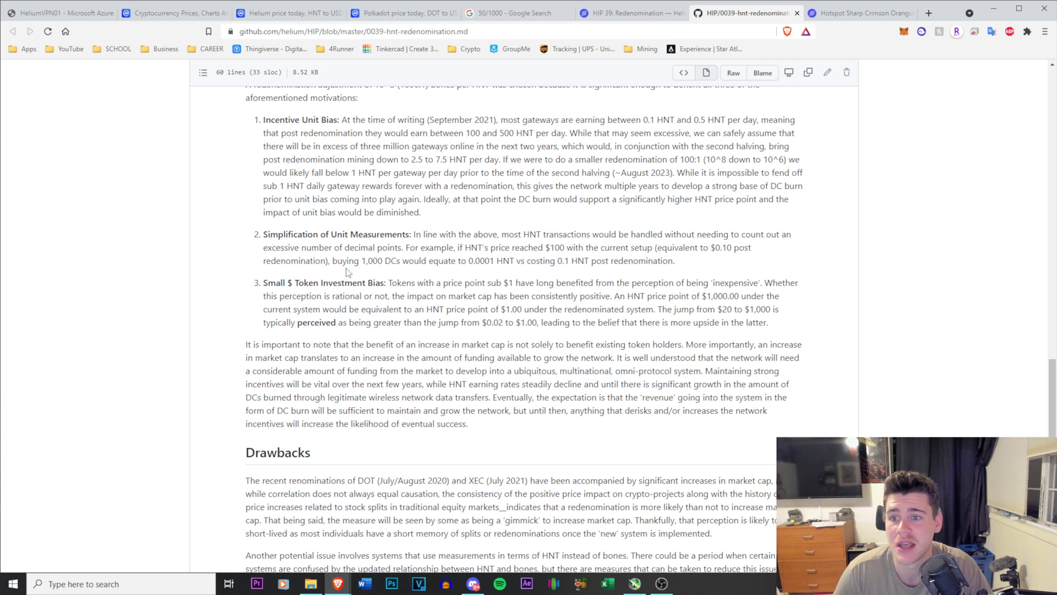
mouse_move(469, 254)
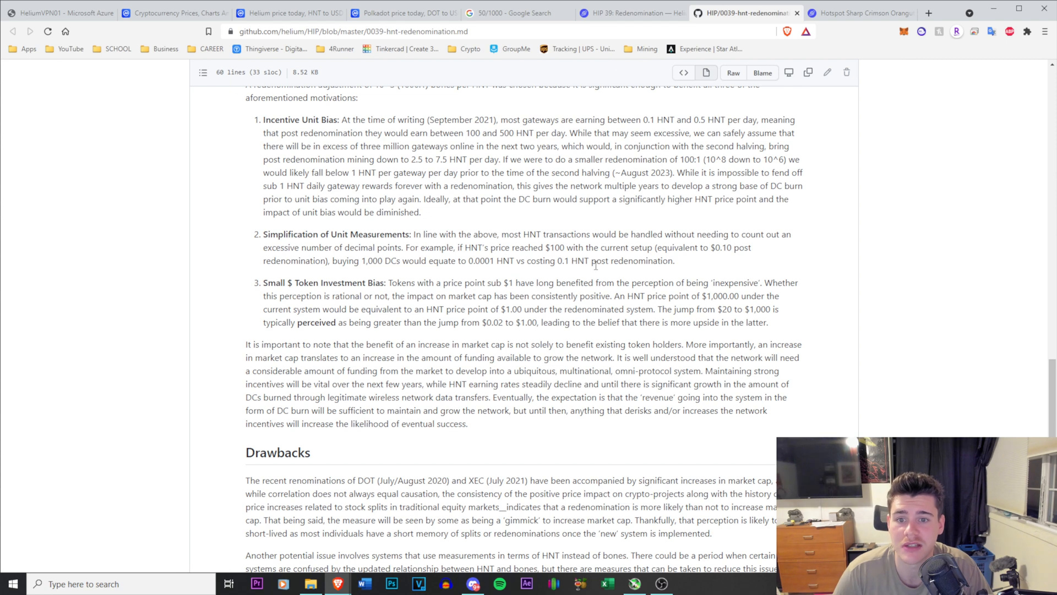
mouse_move(626, 276)
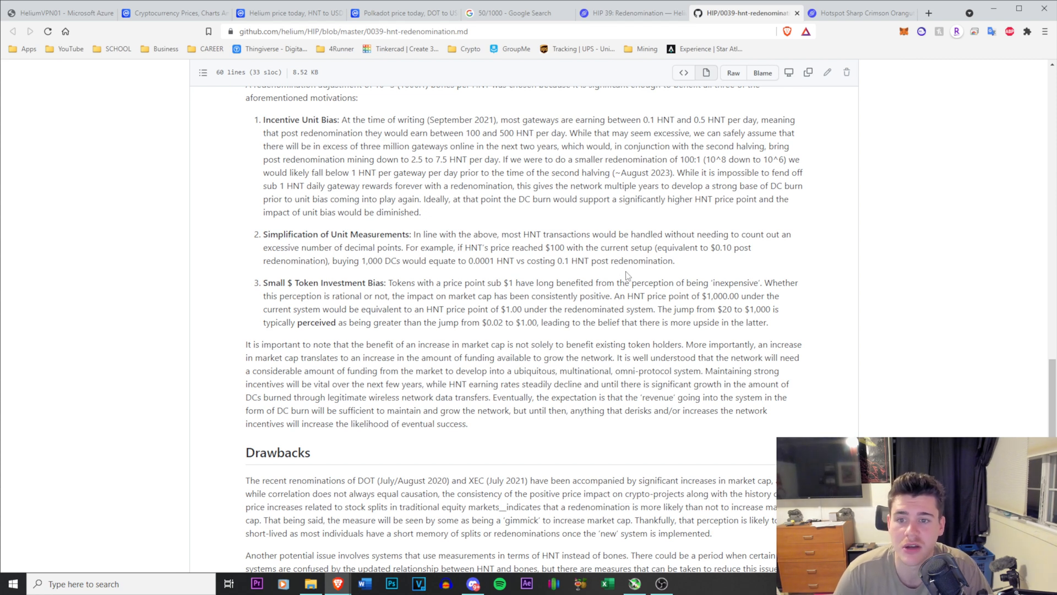
mouse_move(576, 273)
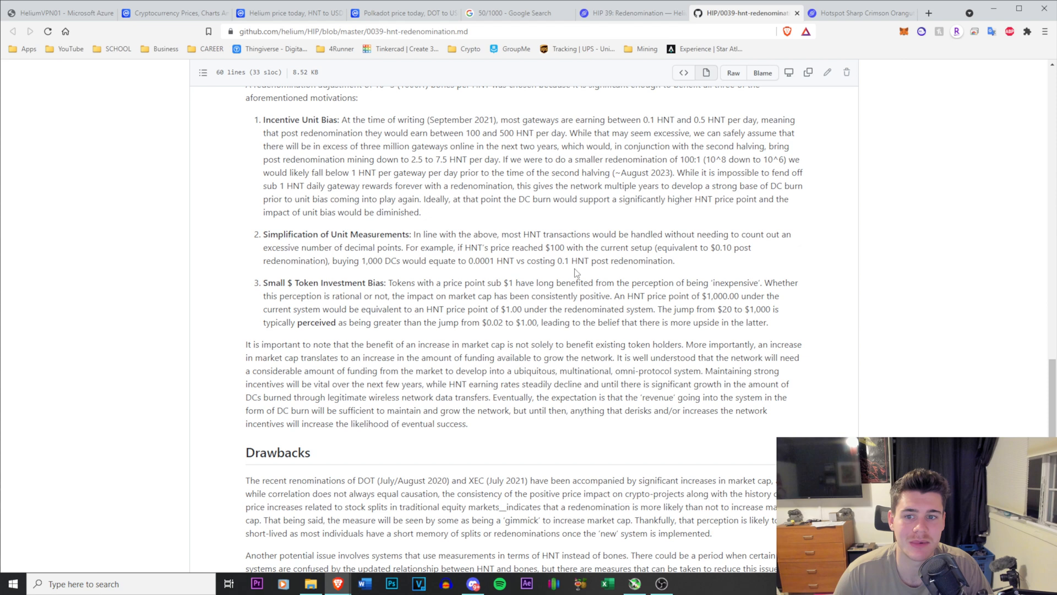
mouse_move(357, 264)
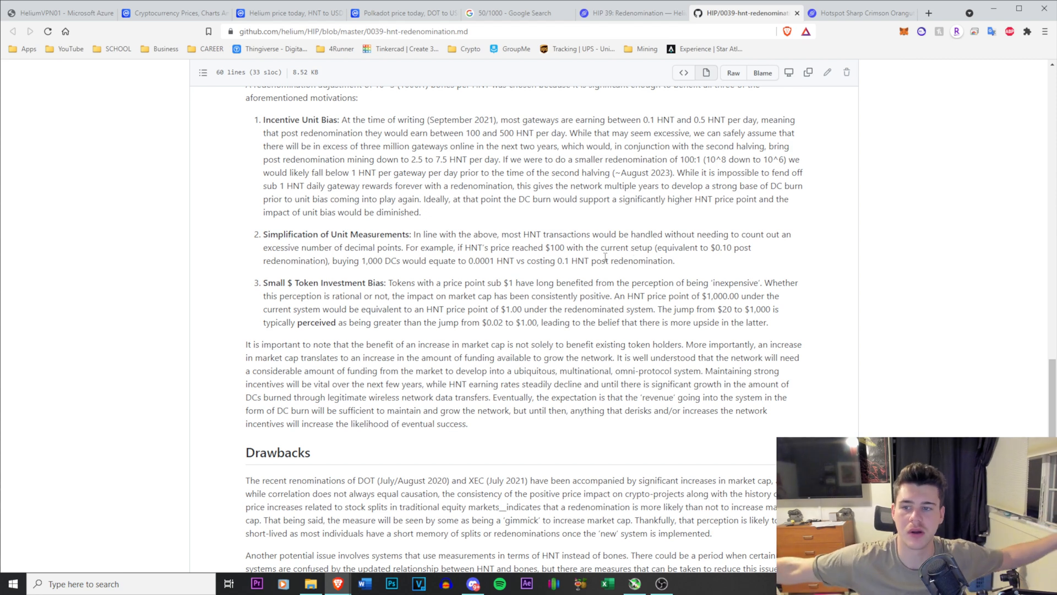
Step: Scroll to the Drawbacks and final Implementation section on the Bones:HNT chain variable
scroll(down, 3)
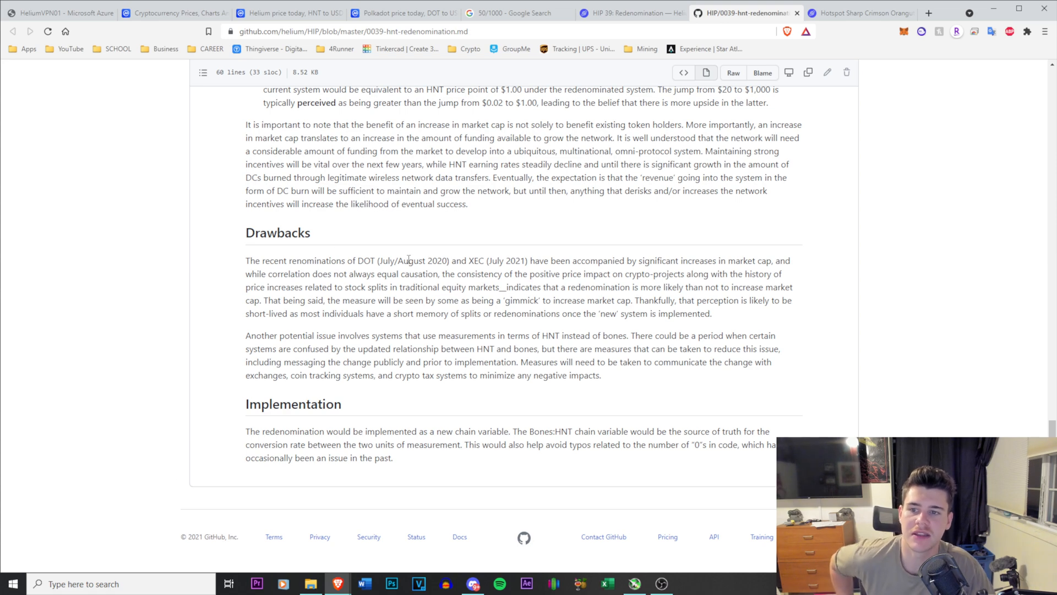
mouse_move(470, 261)
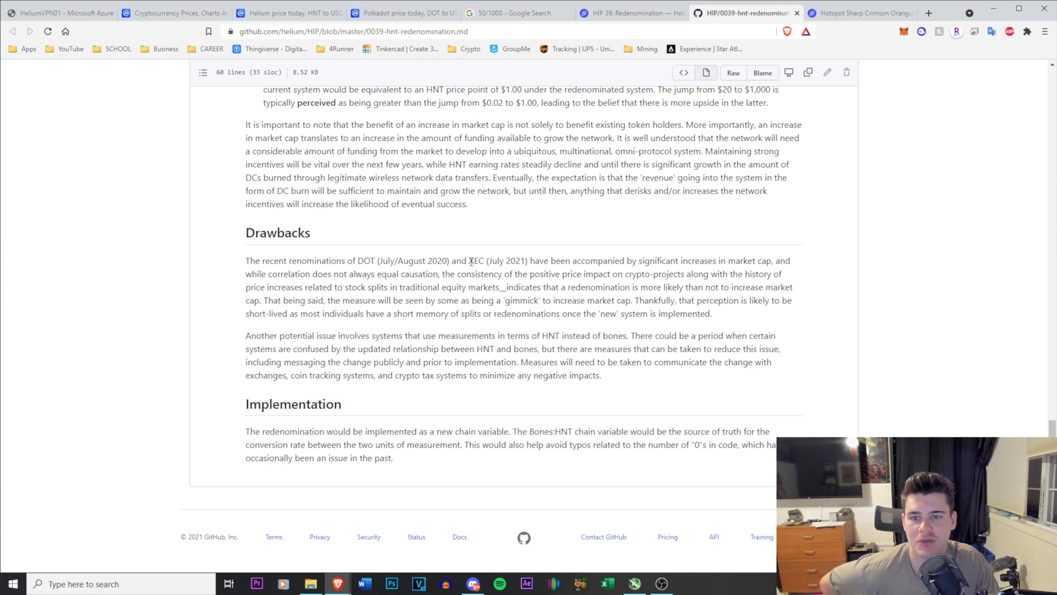
mouse_move(527, 261)
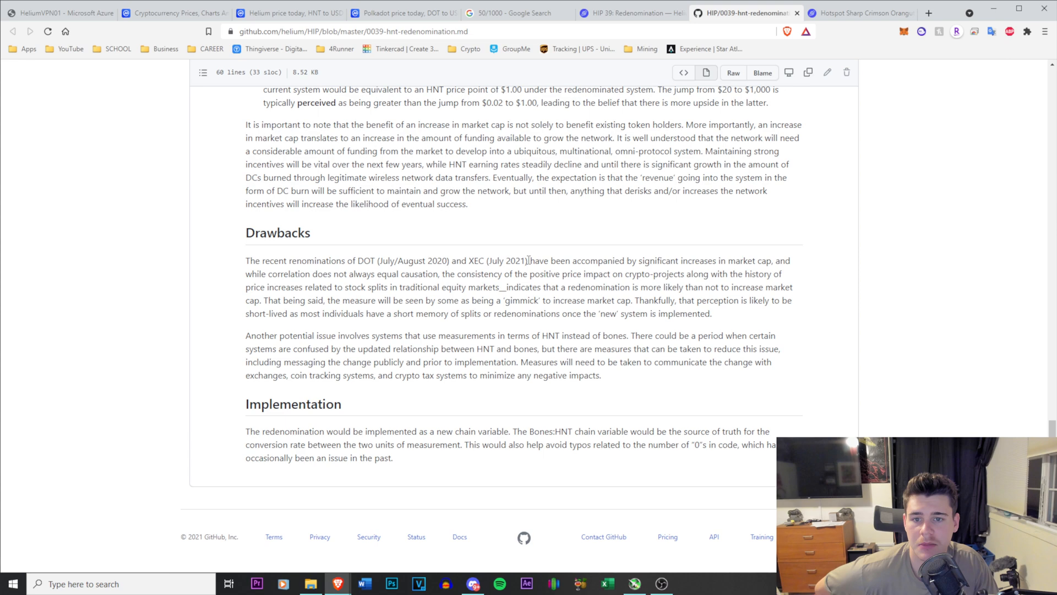
mouse_move(624, 277)
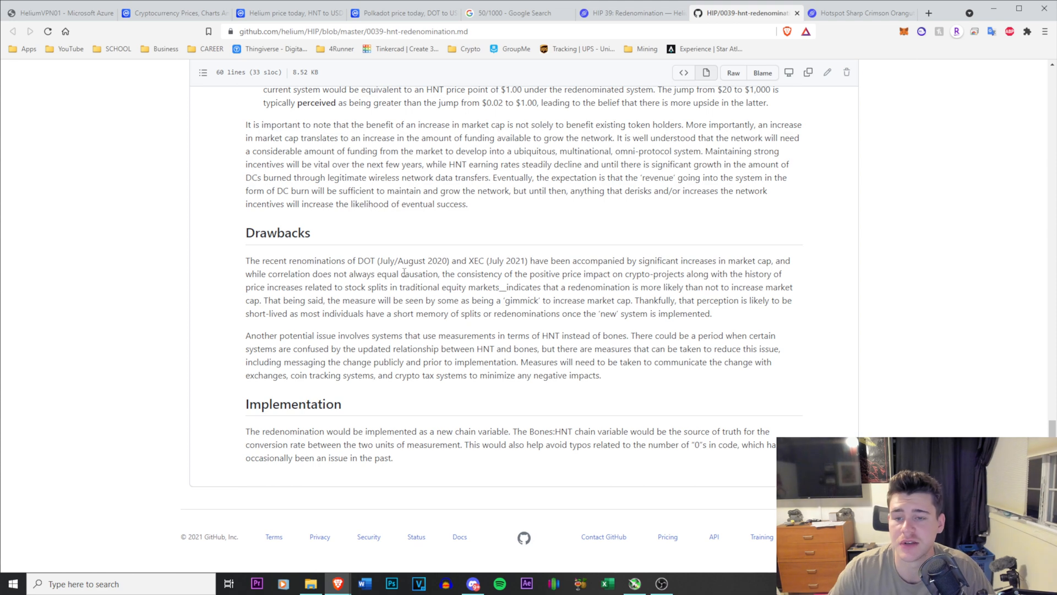
mouse_move(547, 254)
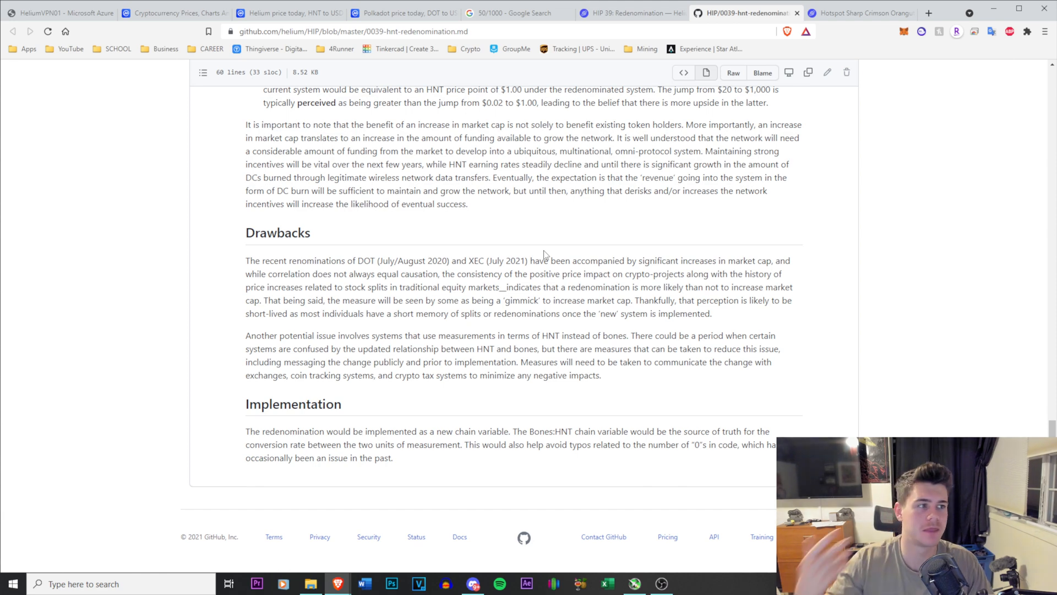
mouse_move(639, 262)
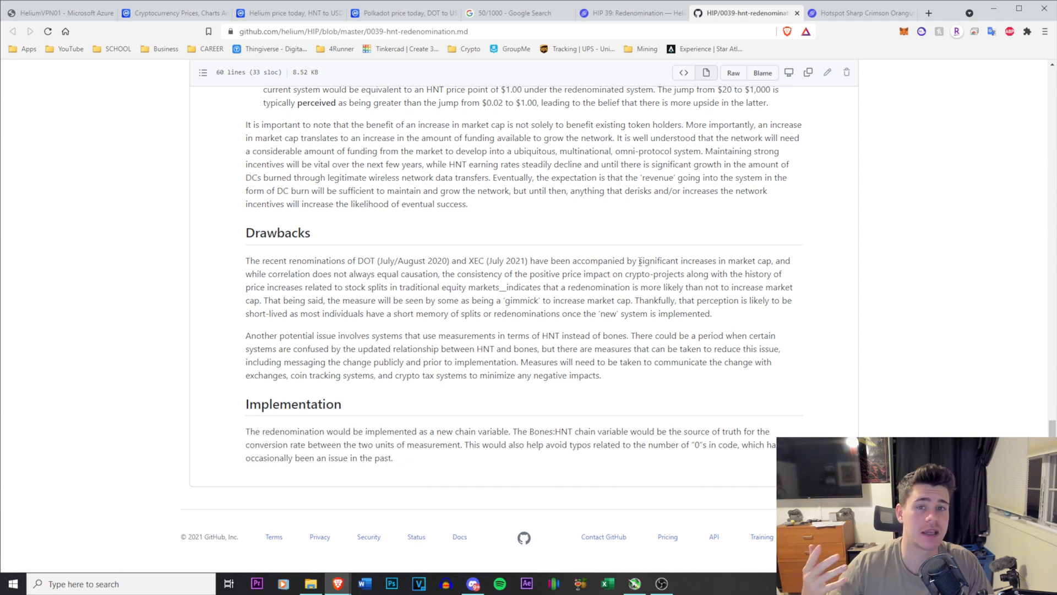
mouse_move(926, 240)
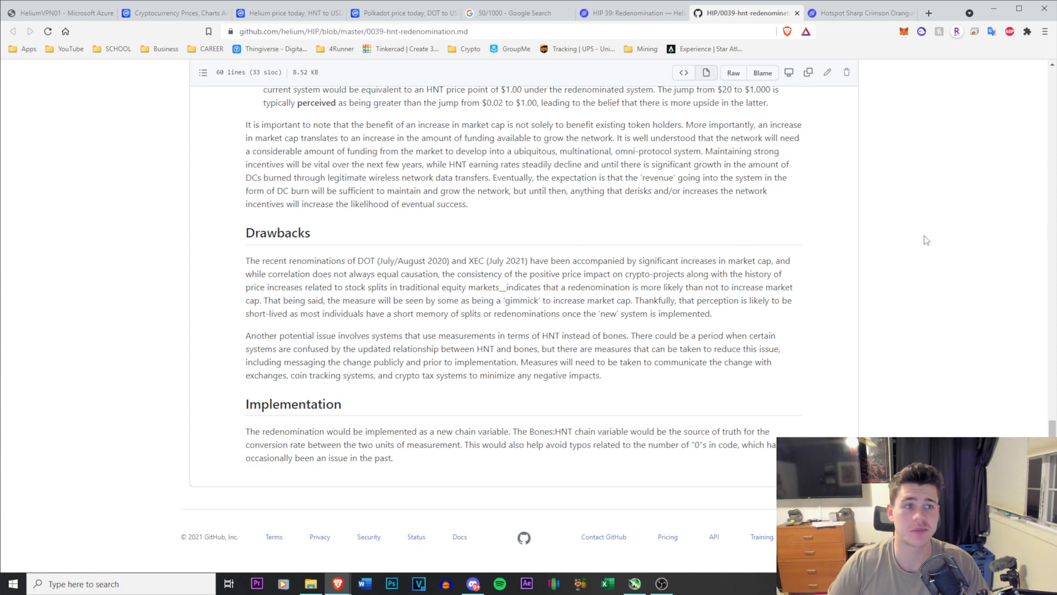
mouse_move(626, 13)
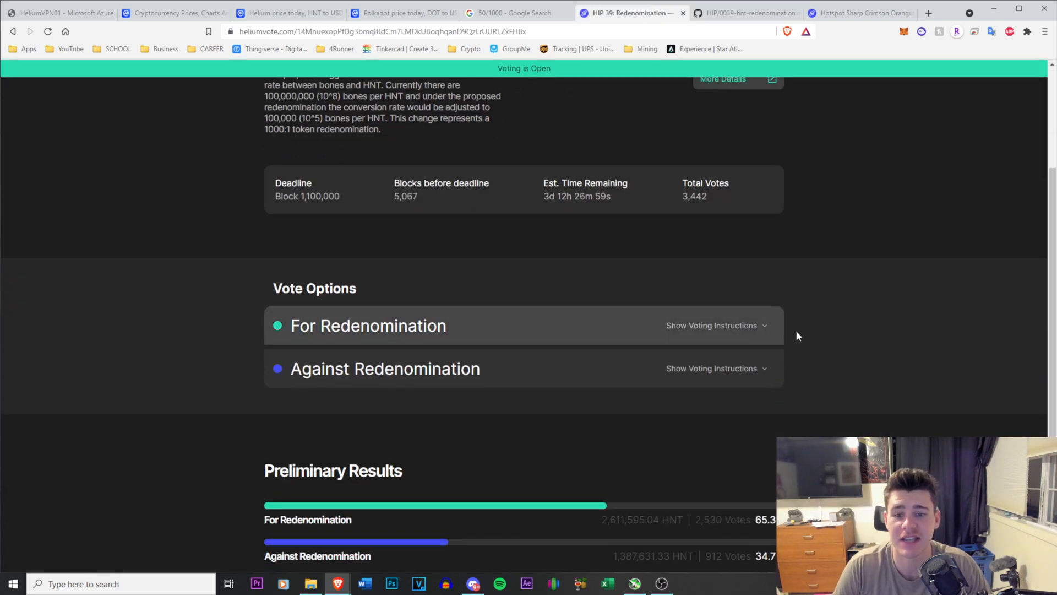
scroll(down, 3)
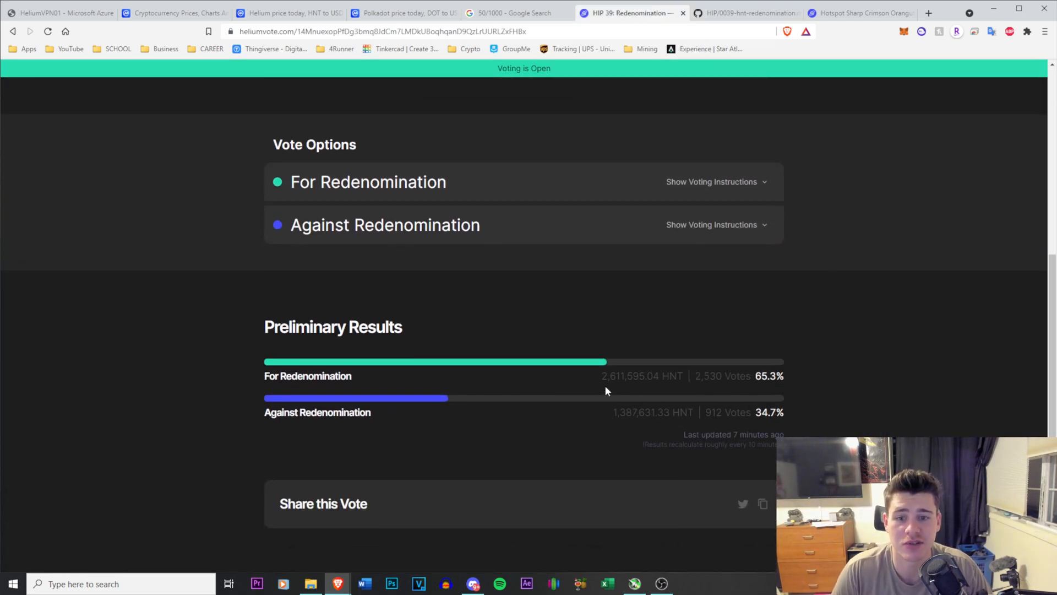
mouse_move(601, 427)
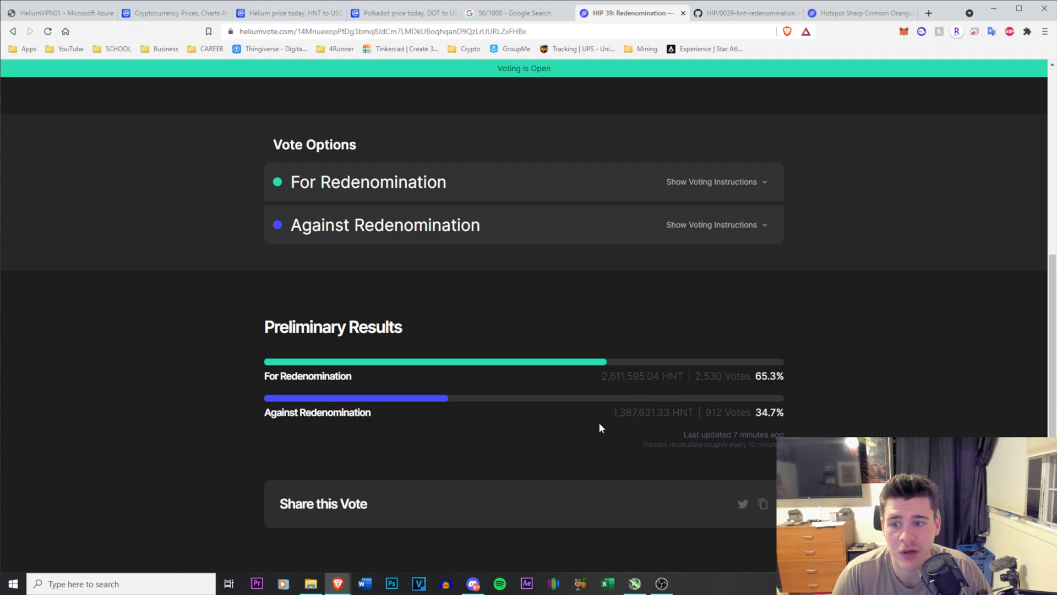
mouse_move(847, 322)
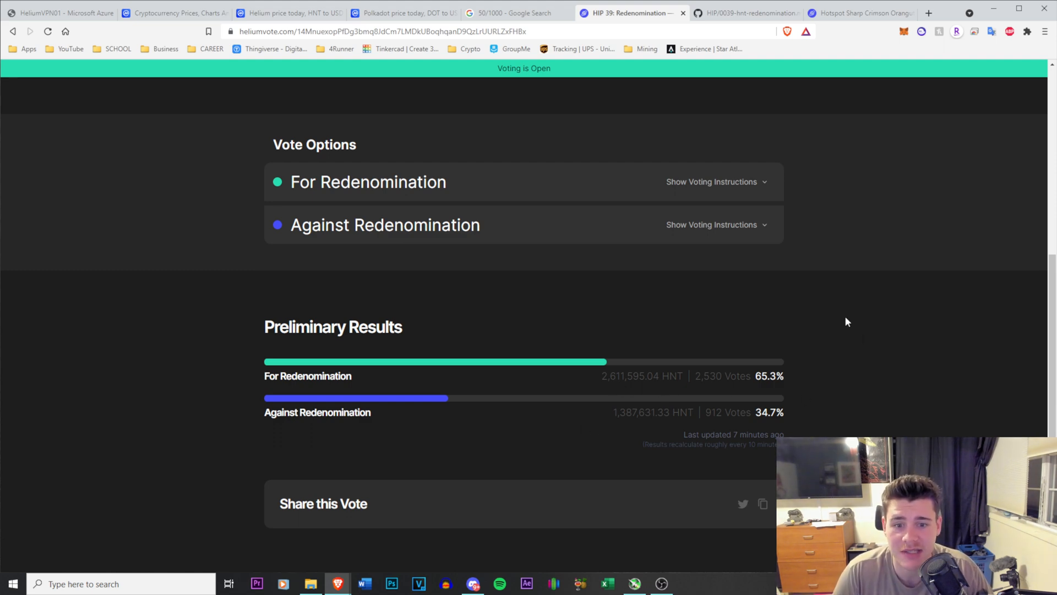
scroll(up, 3)
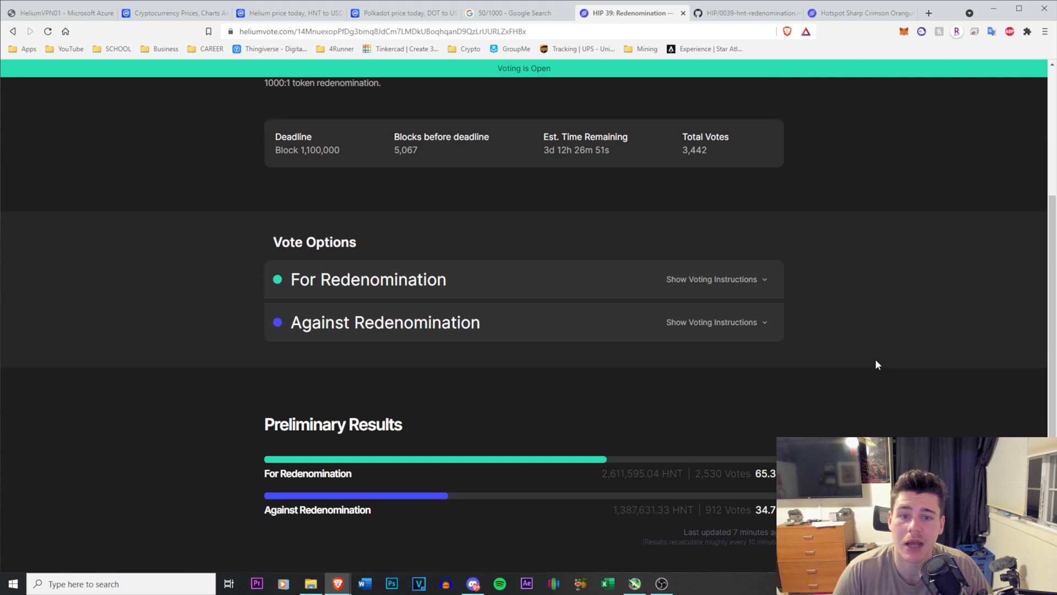
scroll(up, 3)
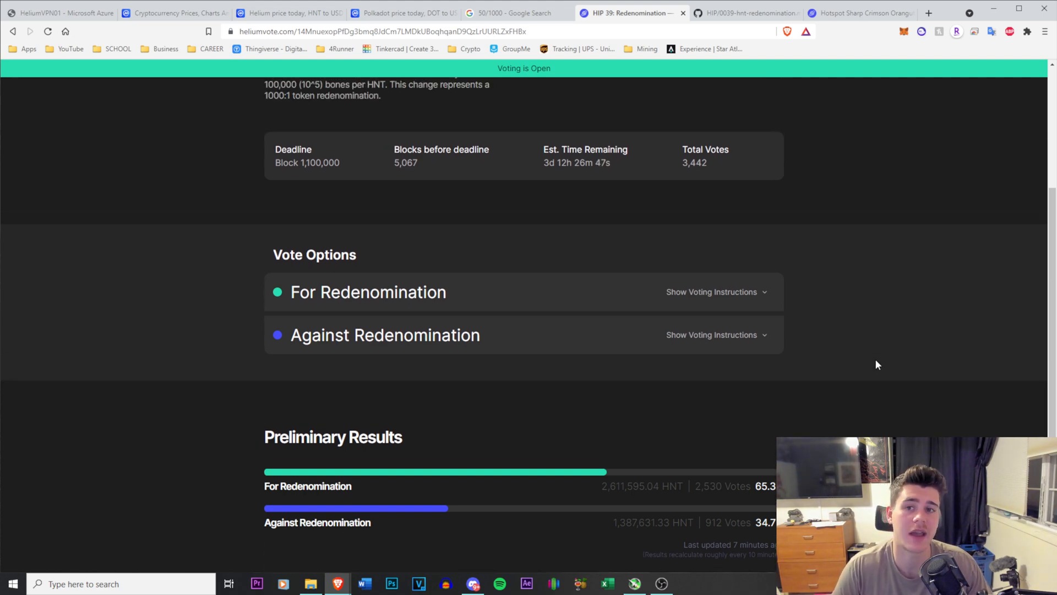
click(746, 13)
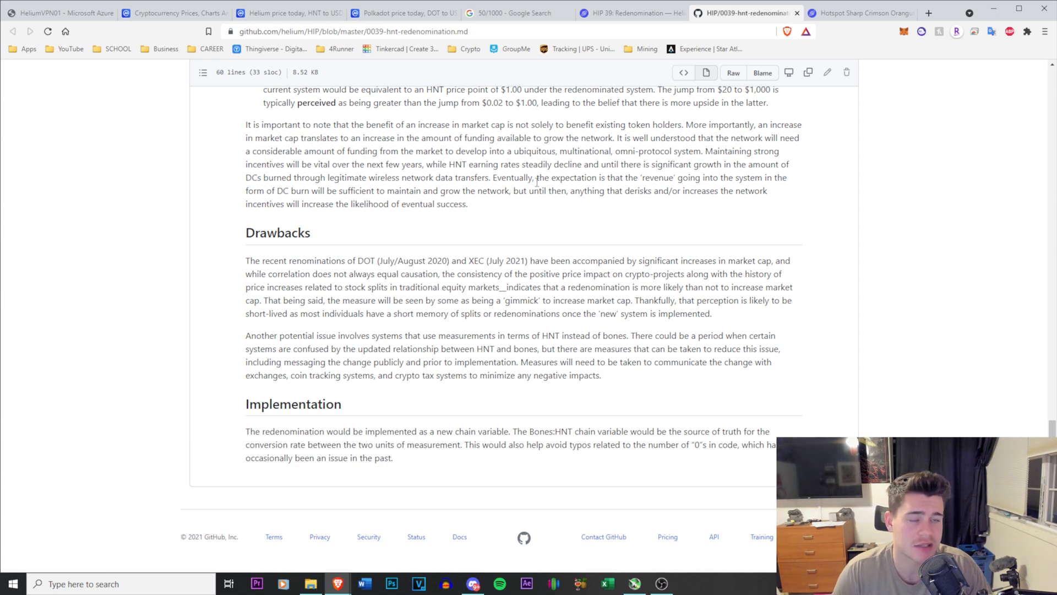
click(630, 13)
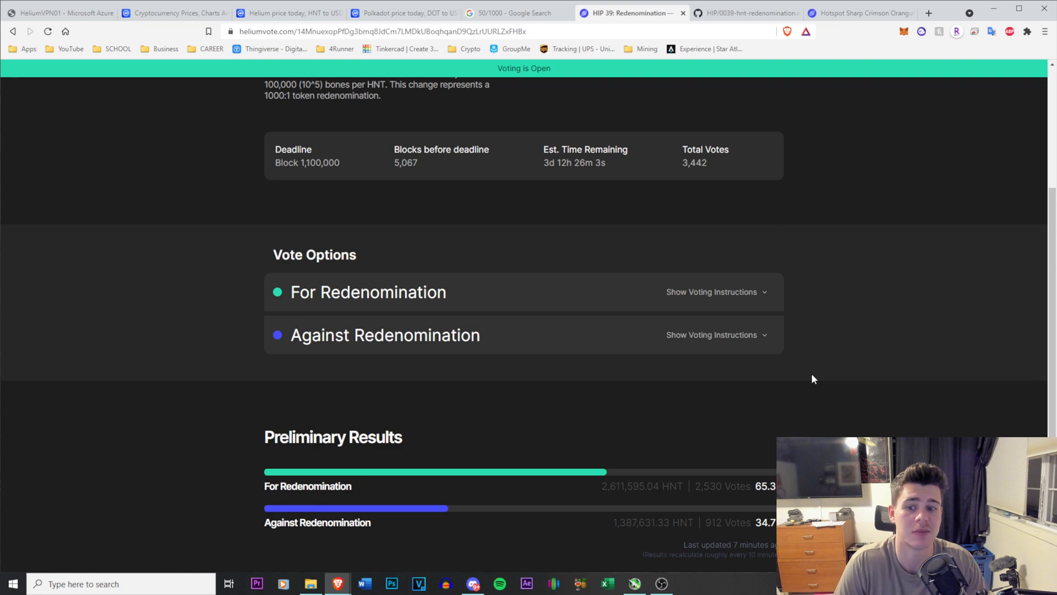
mouse_move(824, 364)
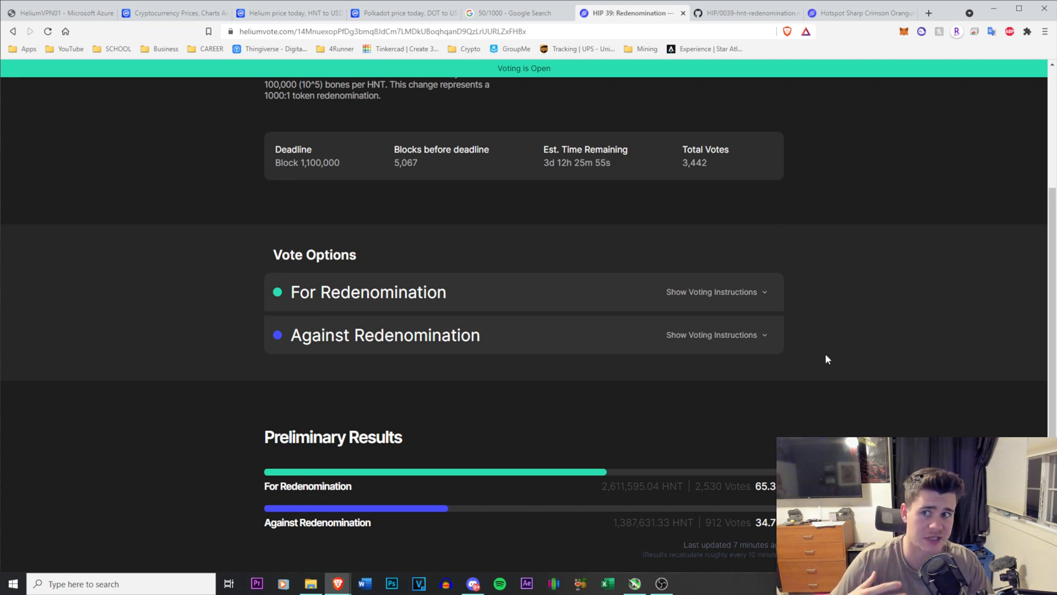
mouse_move(879, 205)
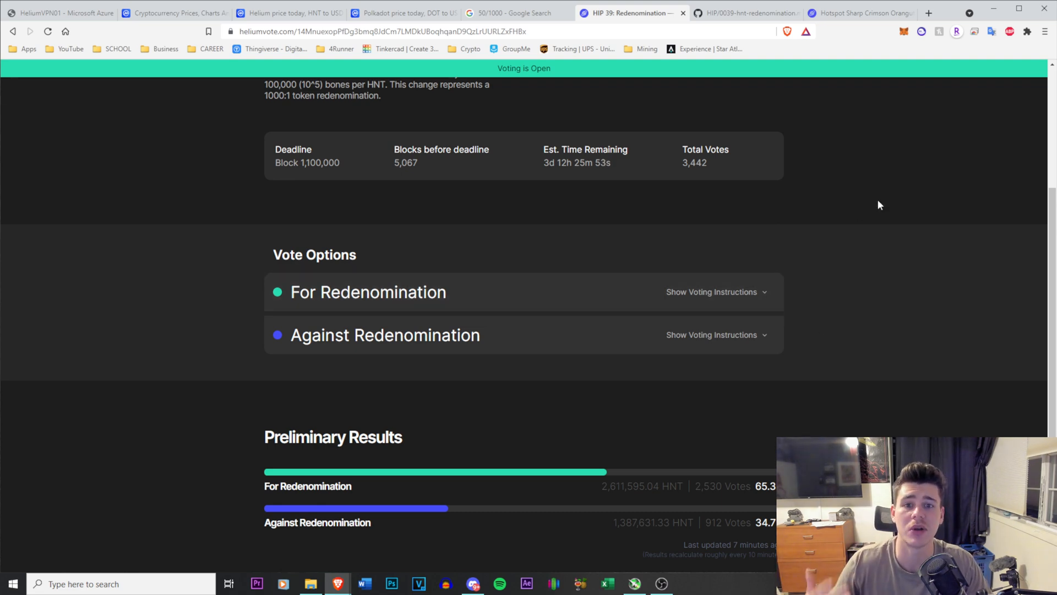
Step: Revisit Helium's HNT price page and the coin rankings, then switch to the HIP 39 document
click(289, 13)
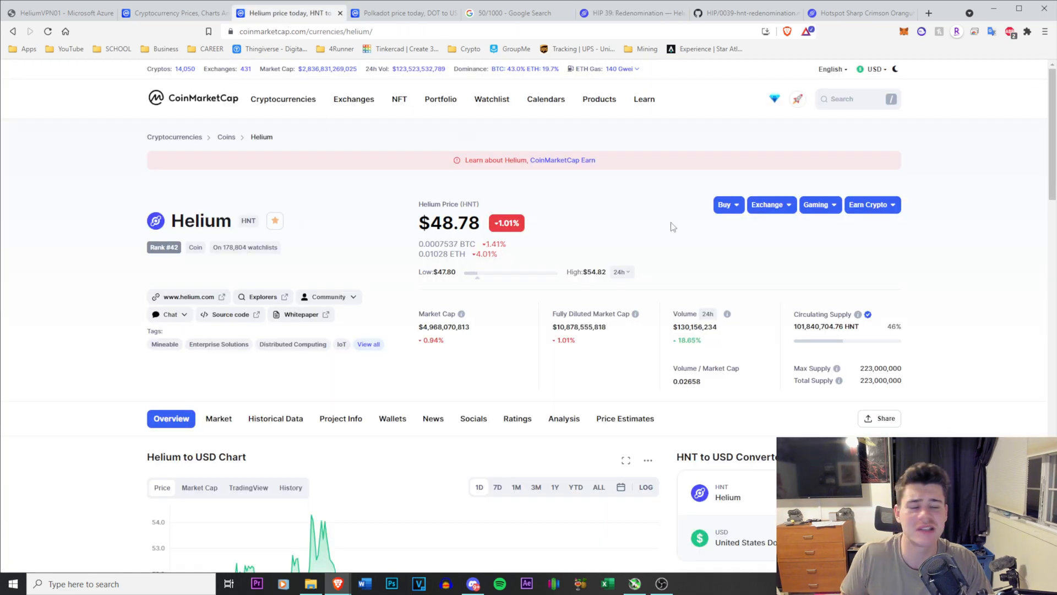
mouse_move(630, 224)
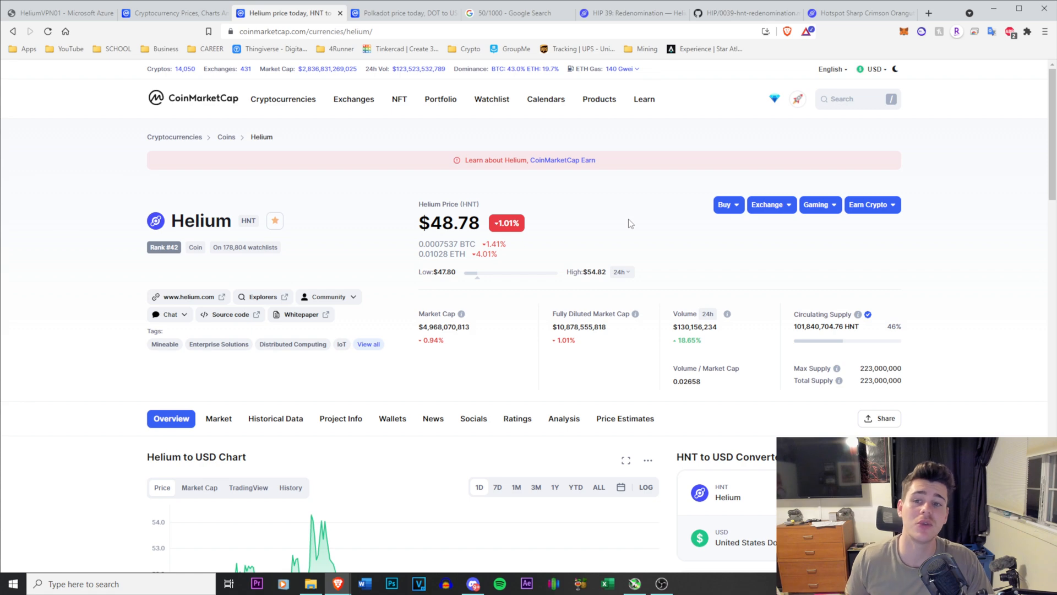
mouse_move(545, 241)
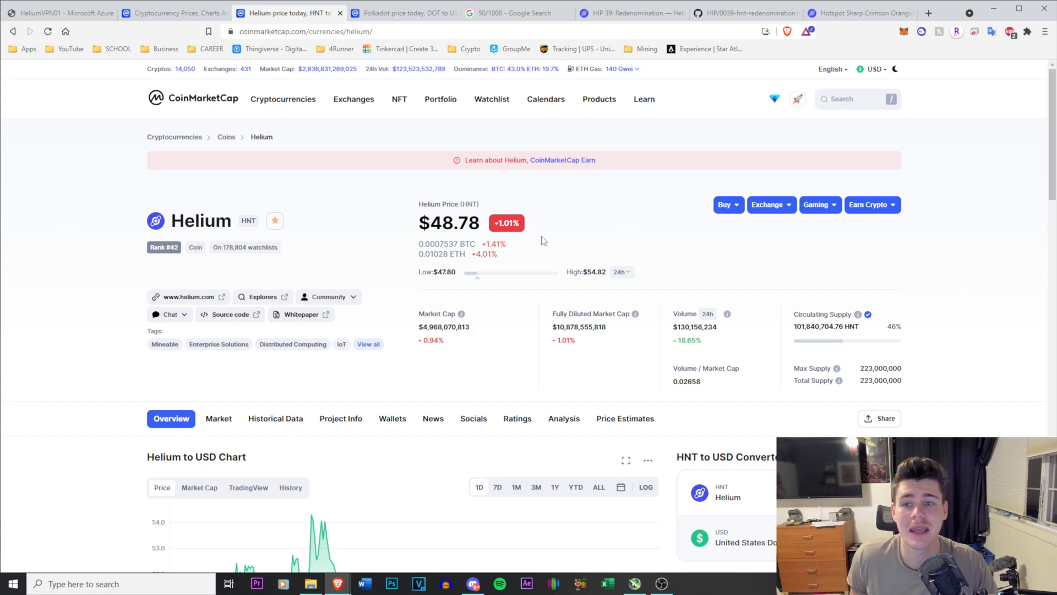
click(174, 13)
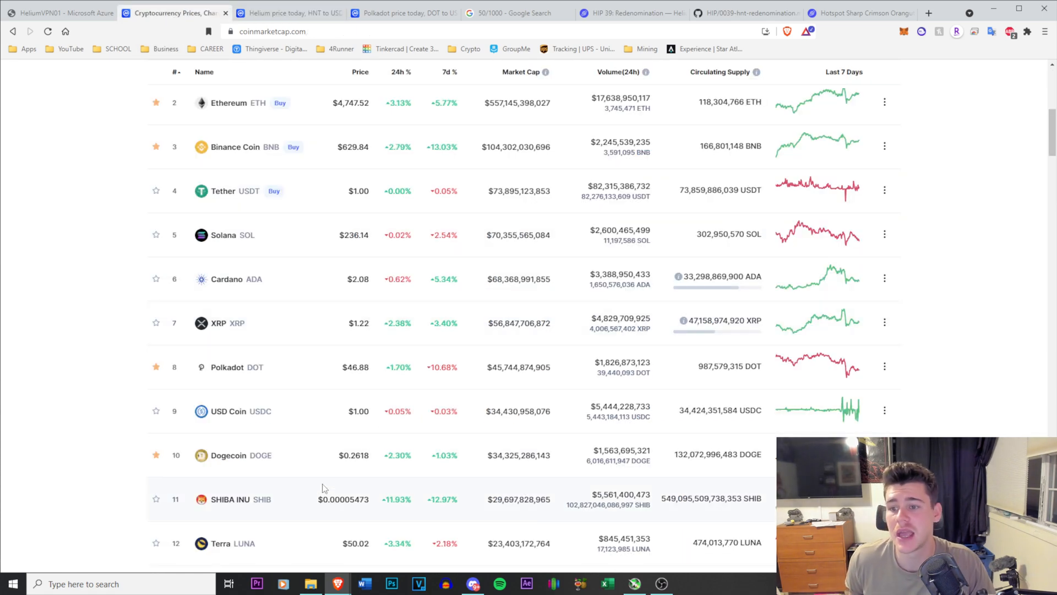
scroll(down, 3)
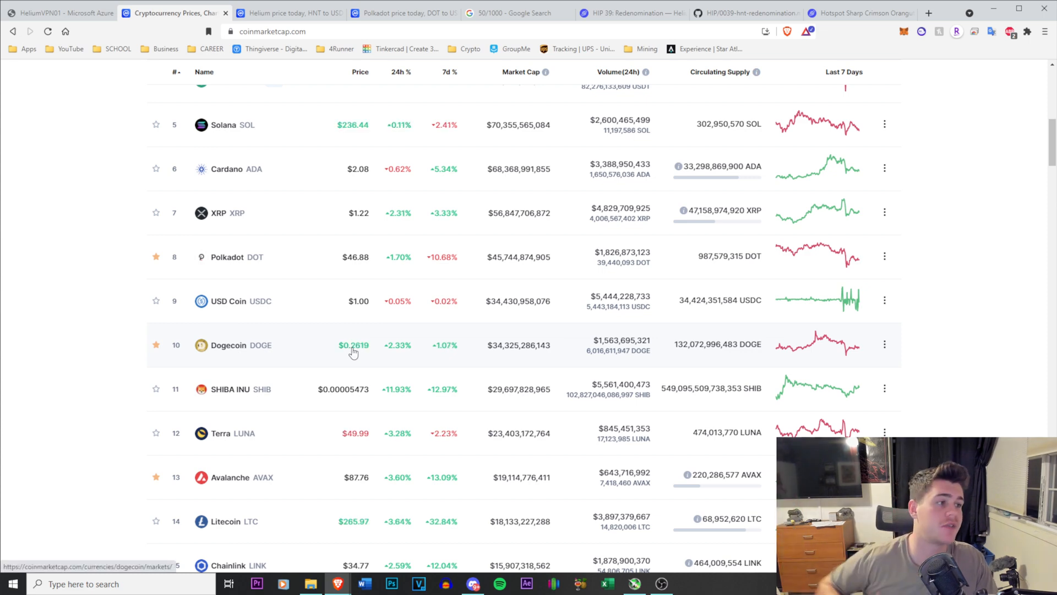
click(290, 13)
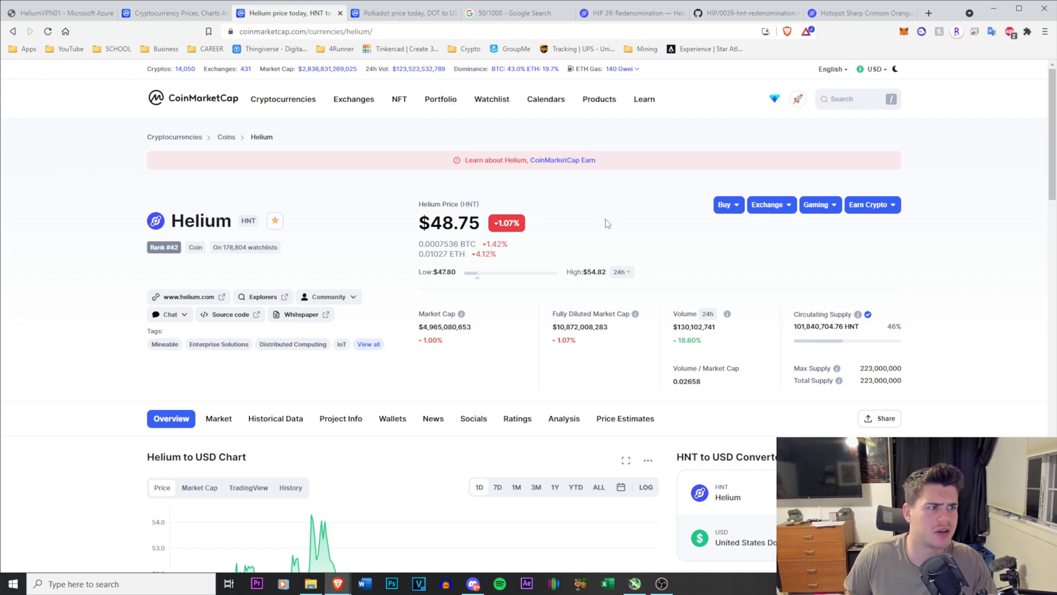
mouse_move(740, 95)
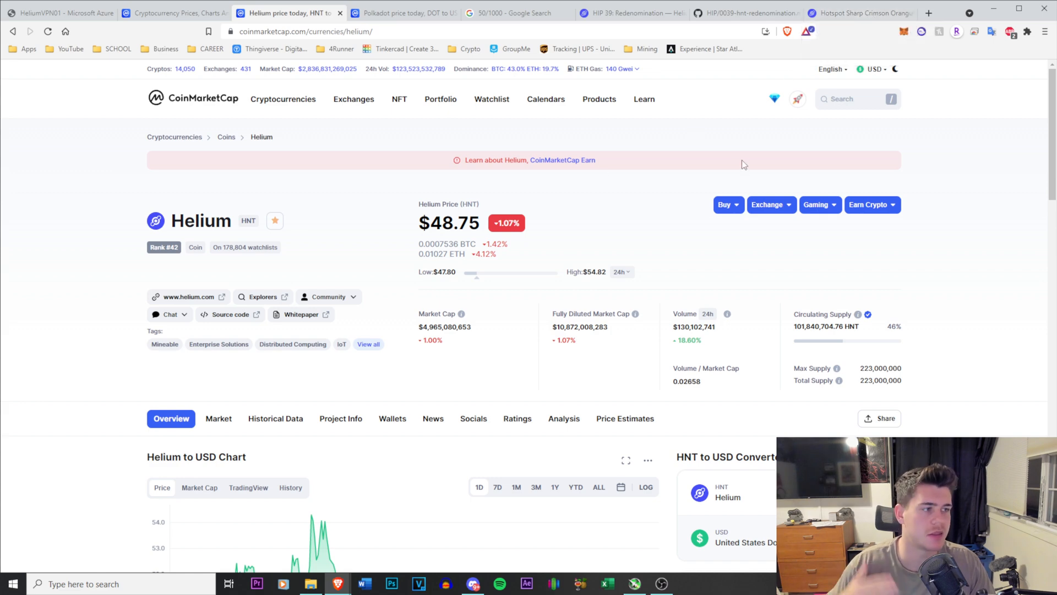
click(741, 14)
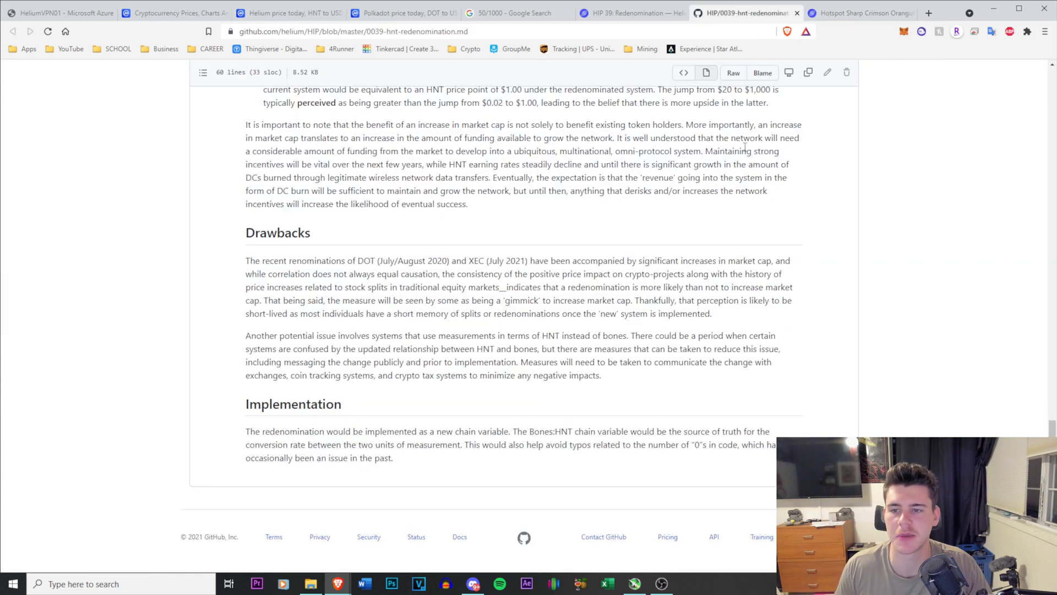
Step: Return to the HIP 39 vote page showing For/Against options and 65.3% vs 34.7% preliminary results
click(630, 13)
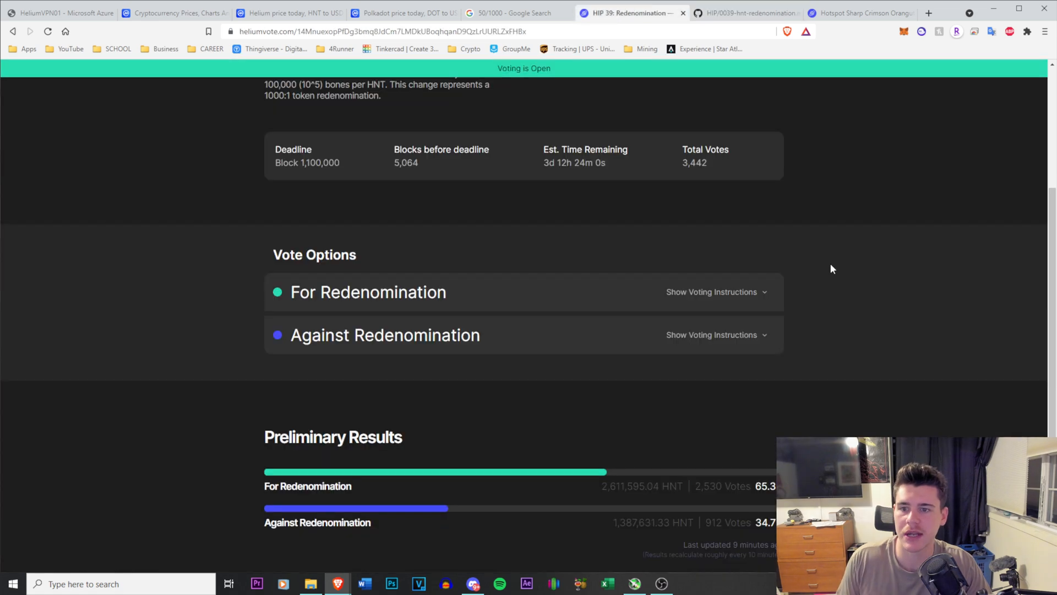
scroll(down, 3)
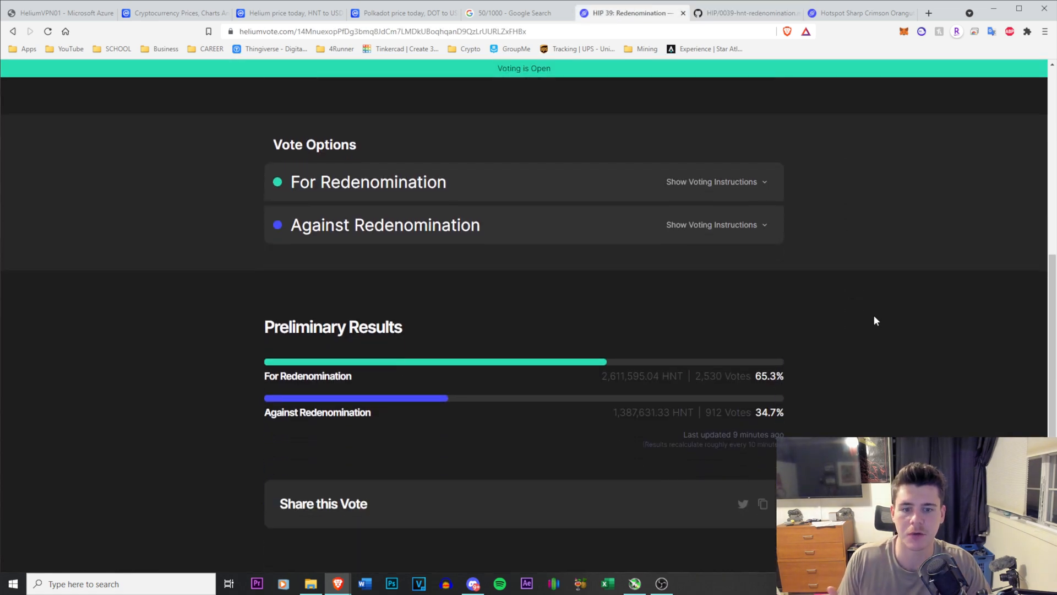
scroll(up, 3)
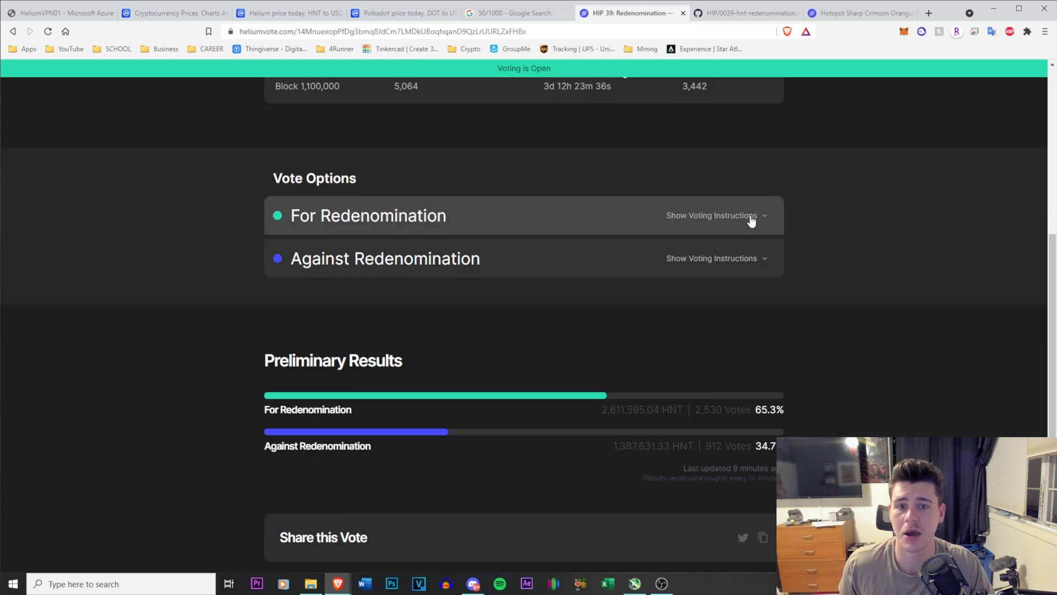
Step: Expand the For Redenomination voting instructions showing the QR code and wallet burn command
click(712, 215)
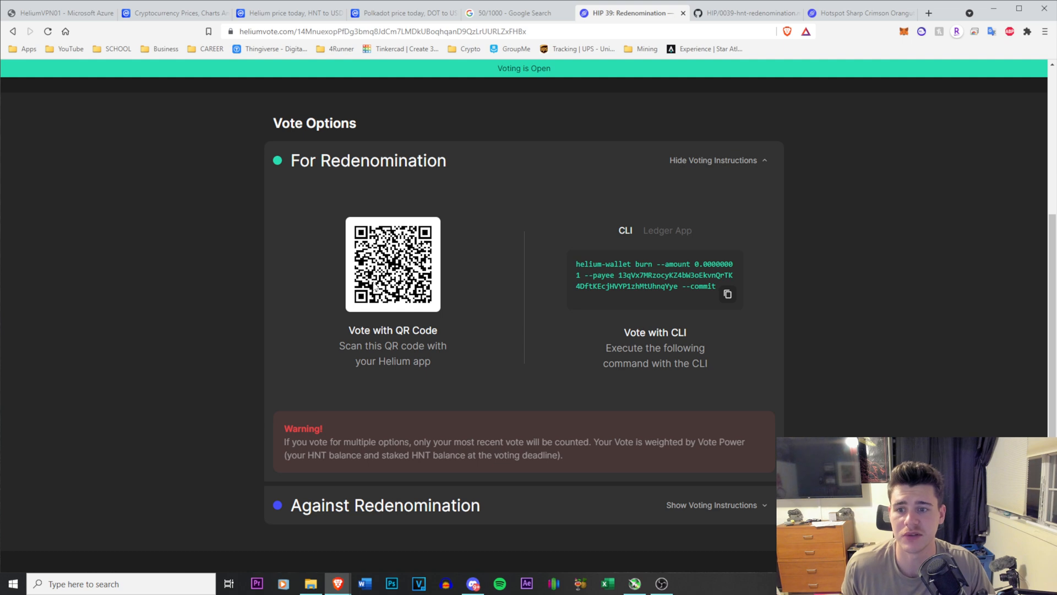
mouse_move(672, 321)
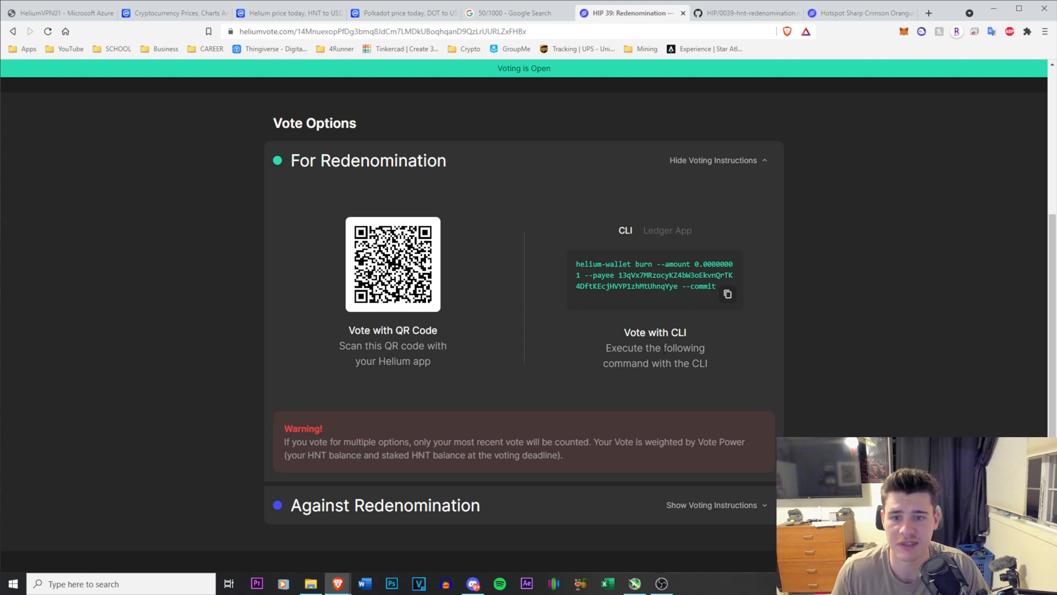
scroll(down, 3)
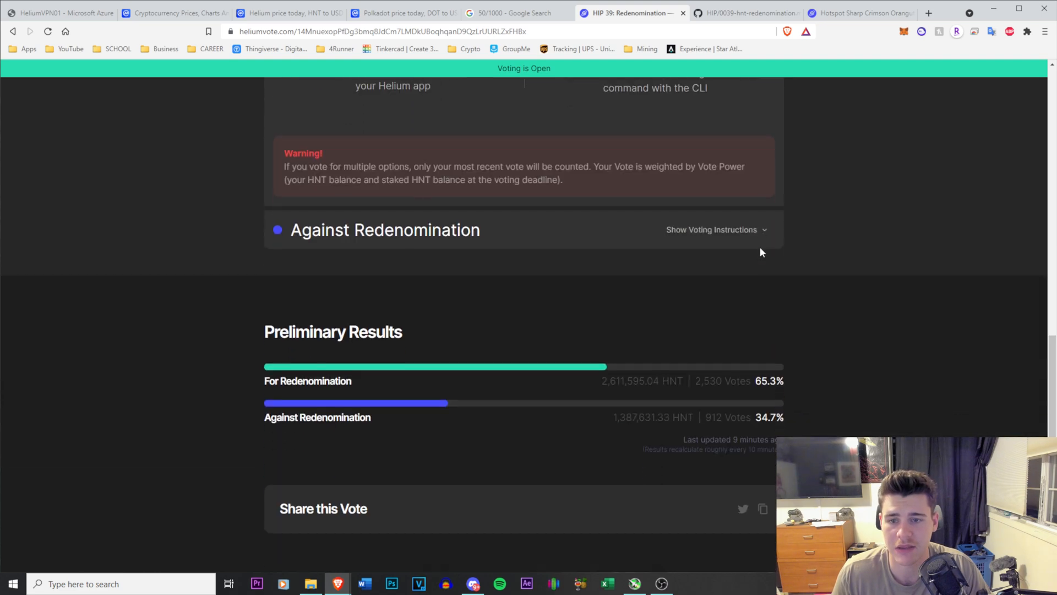
scroll(up, 3)
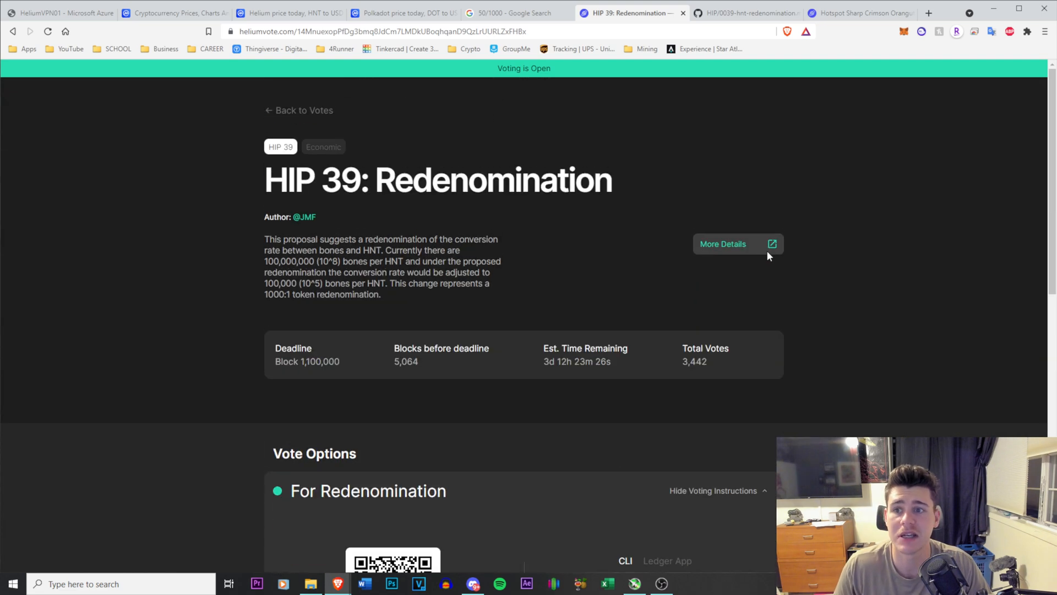
mouse_move(481, 160)
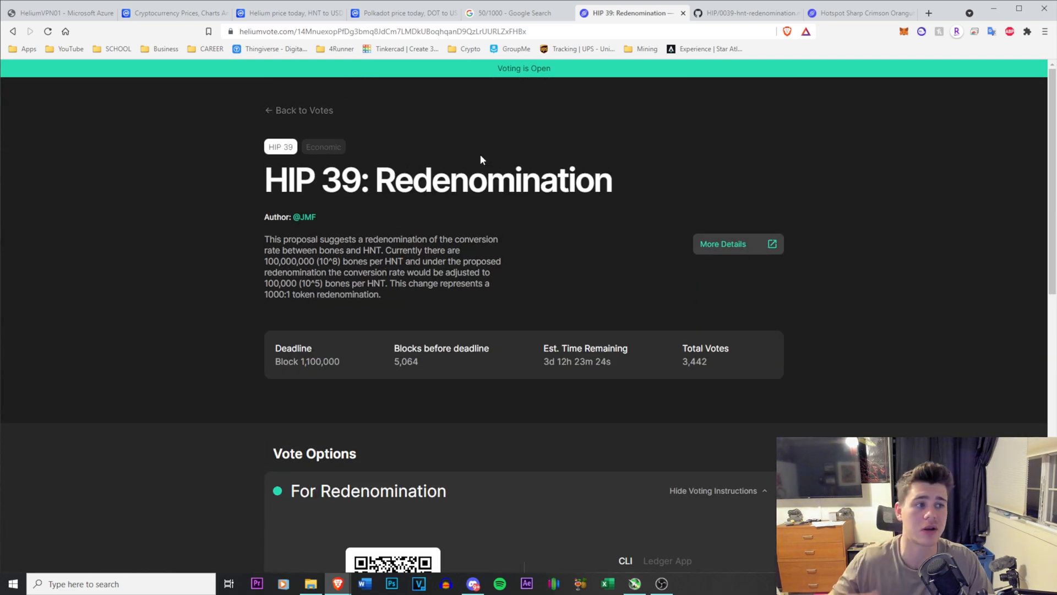